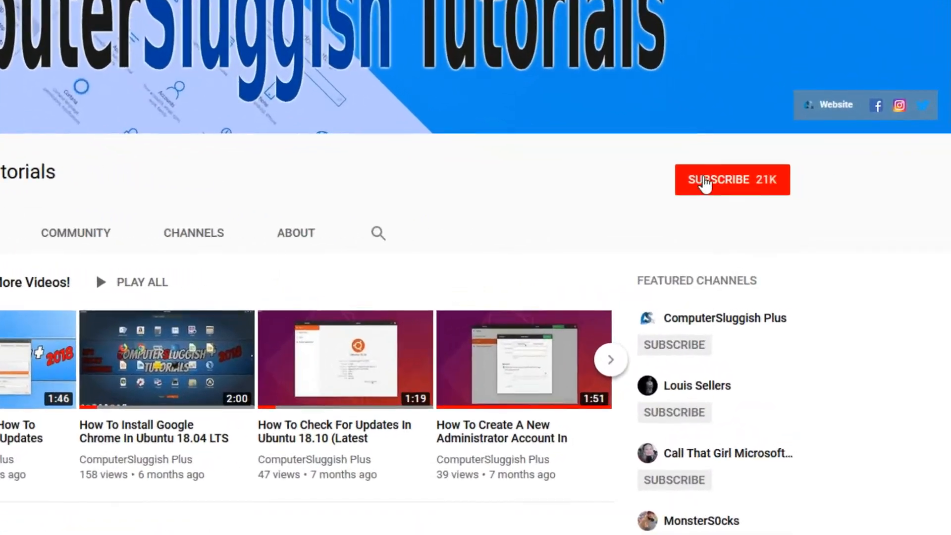
Subscribe to the ComputerSluggish Tutorials channel on YouTube
{"action": "left_click", "coordinate": [732, 179]}
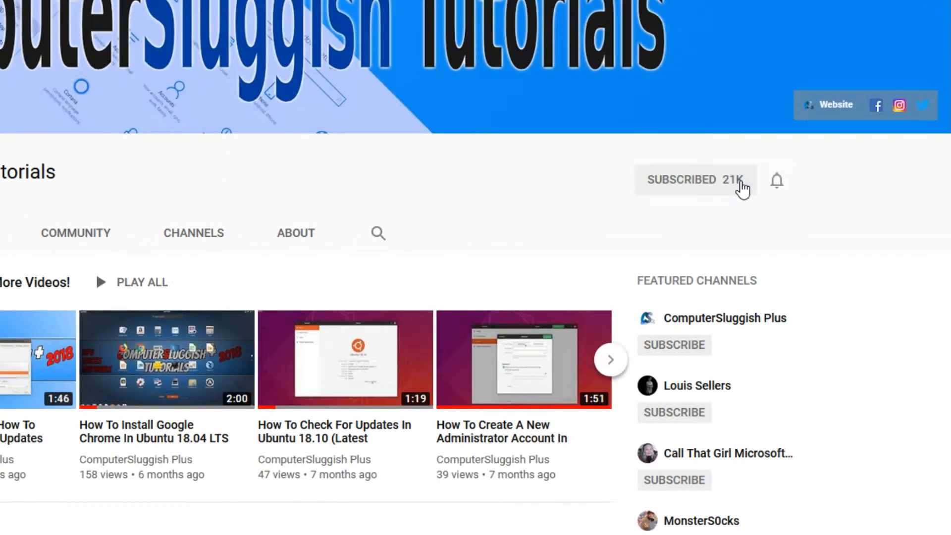
{"action": "mouse_move", "coordinate": [779, 180]}
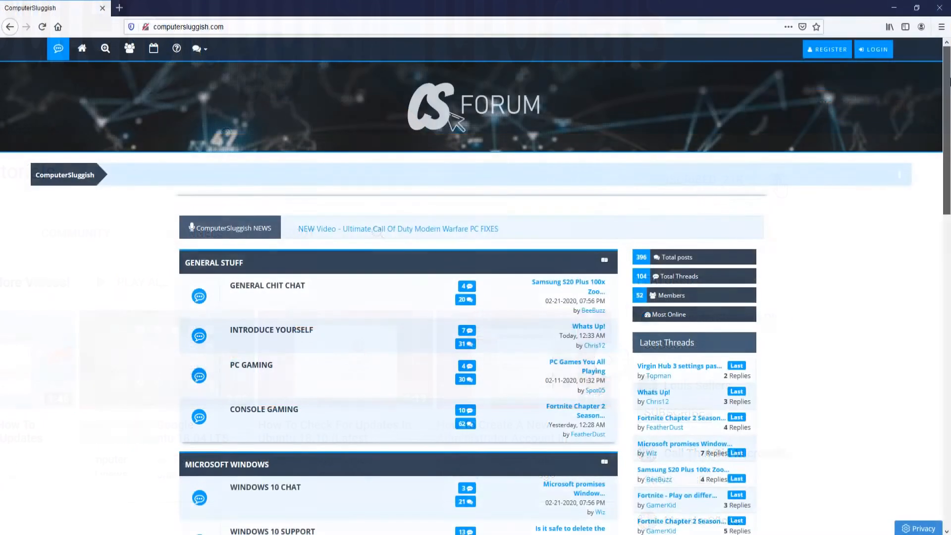
Scroll down the ComputerSluggish forum home page through the boards to Hardware
{"action": "scroll", "scroll_direction": "down", "scroll_amount": 3}
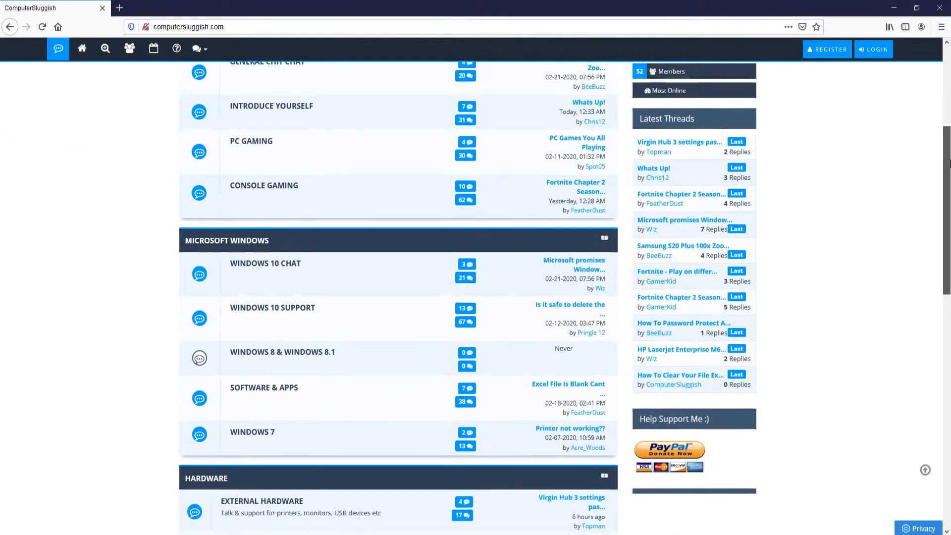
{"action": "scroll", "scroll_direction": "down", "scroll_amount": 3}
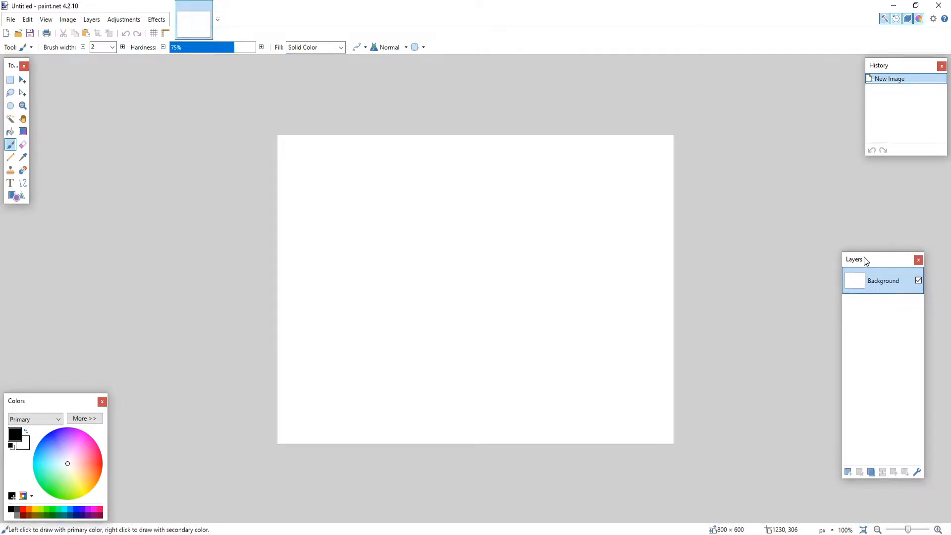
Move the Layers panel beside the canvas and resize it larger
{"action": "left_click_drag", "start_coordinate": [856, 259], "coordinate": [804, 232]}
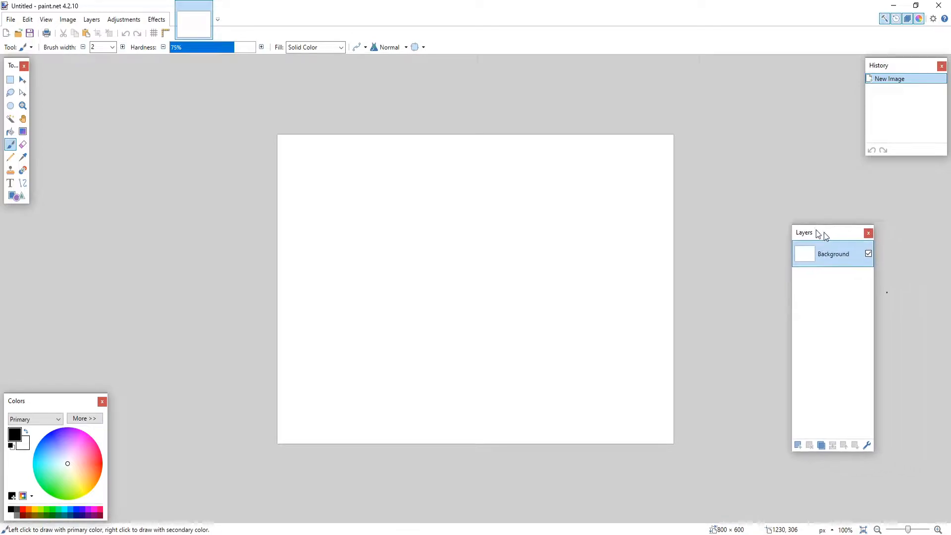
{"action": "left_click_drag", "start_coordinate": [825, 232], "coordinate": [713, 143]}
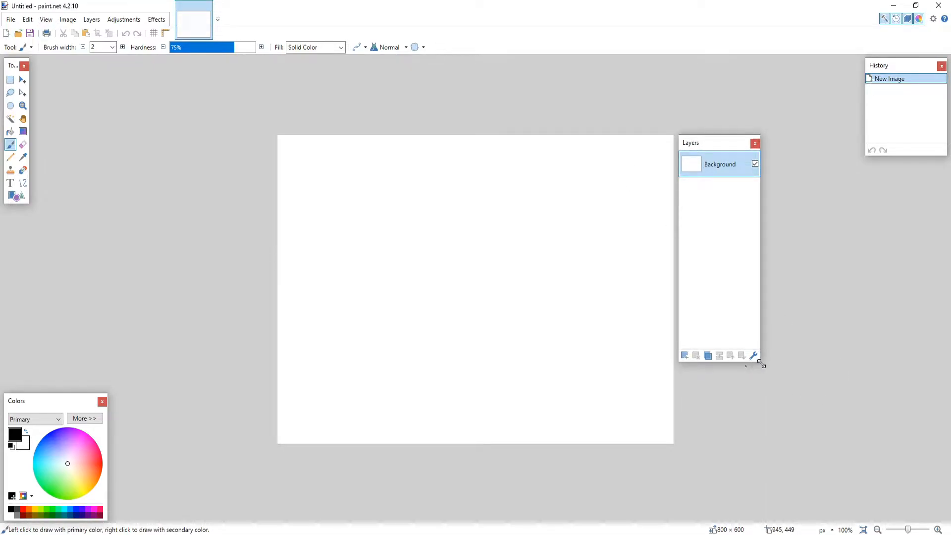
{"action": "left_click_drag", "start_coordinate": [761, 365], "coordinate": [830, 448]}
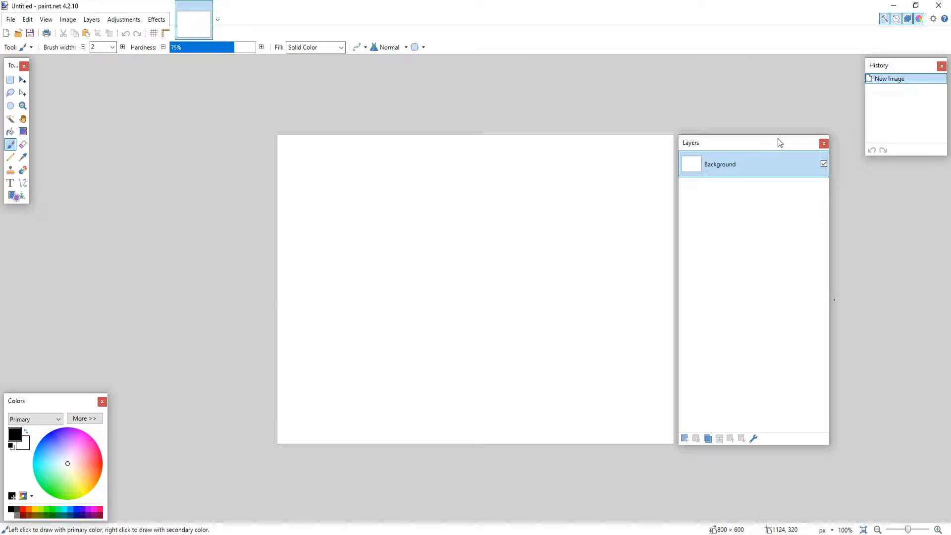
{"action": "mouse_move", "coordinate": [866, 36]}
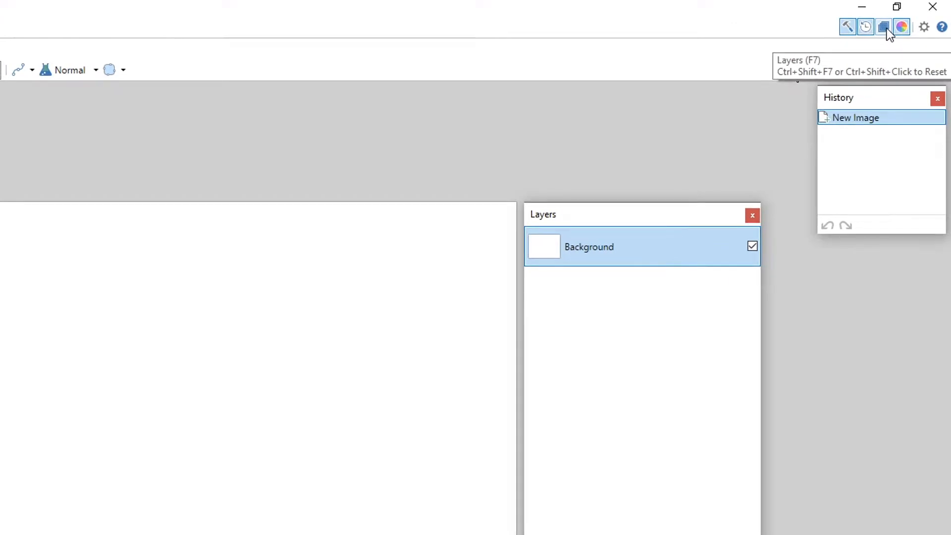
{"action": "left_click", "coordinate": [883, 27]}
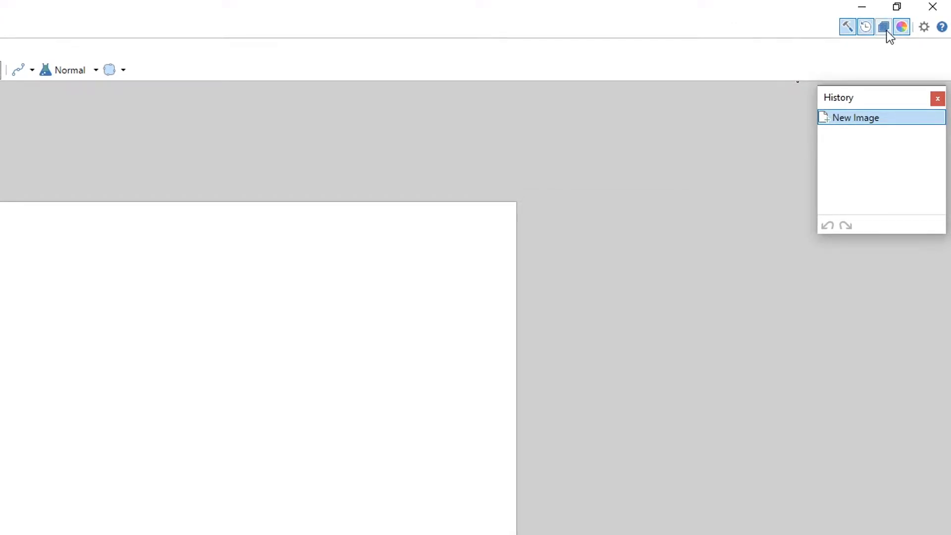
{"action": "left_click", "coordinate": [884, 27]}
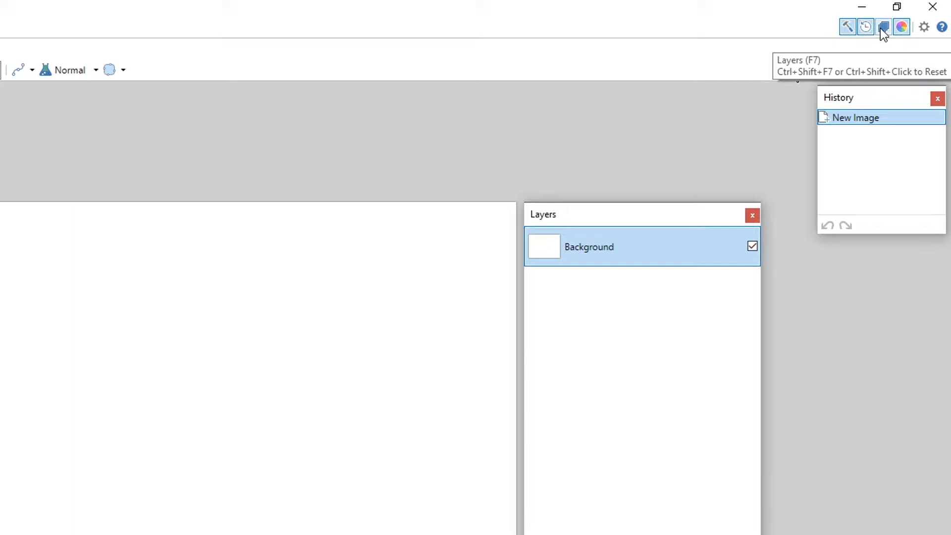
{"action": "mouse_move", "coordinate": [881, 35]}
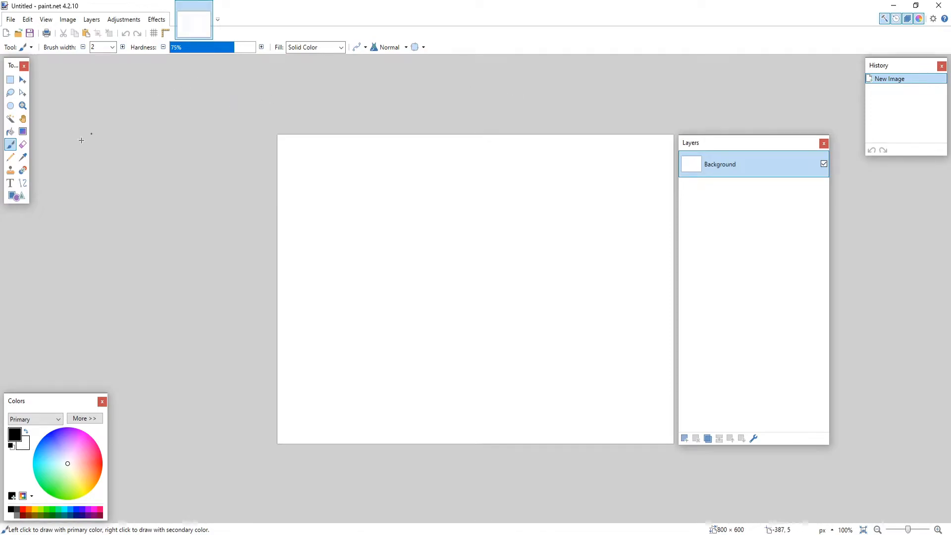
{"action": "mouse_move", "coordinate": [32, 211]}
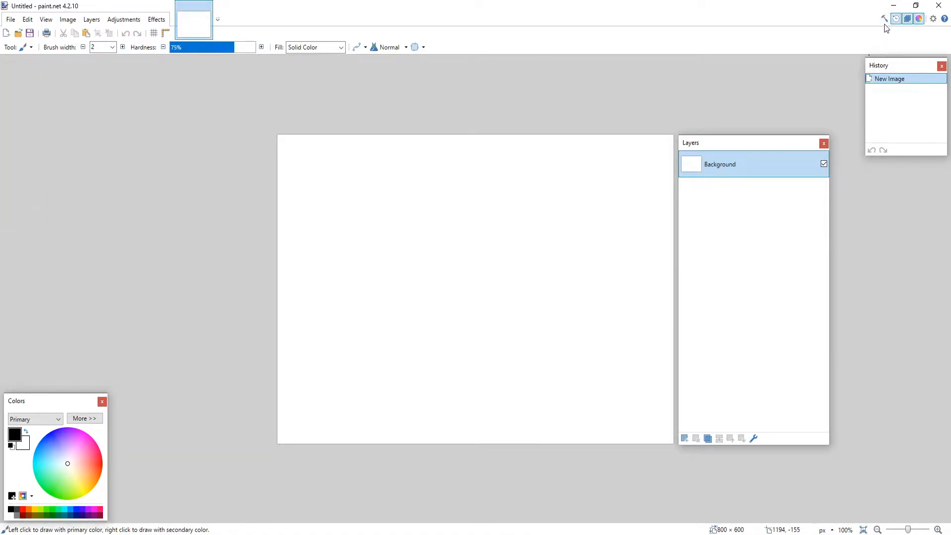
{"action": "left_click", "coordinate": [886, 19]}
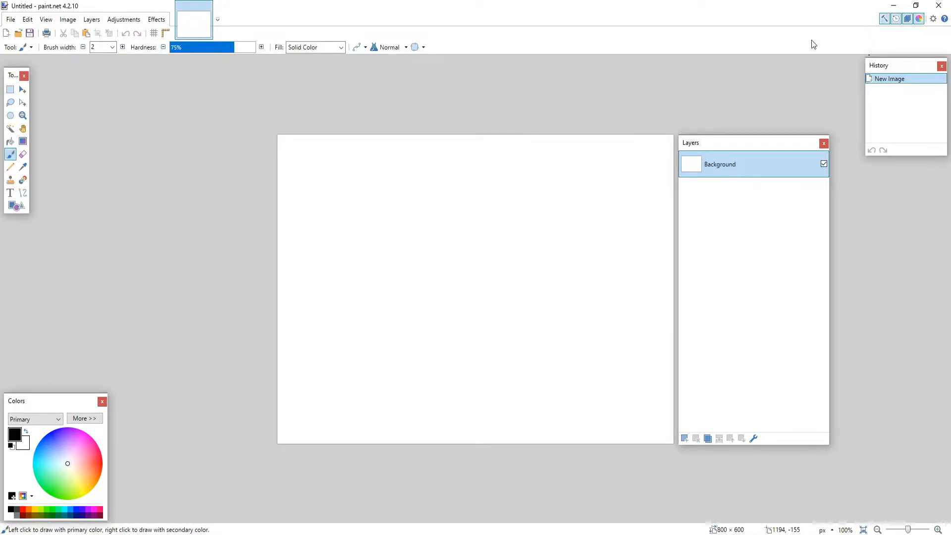
{"action": "mouse_move", "coordinate": [216, 79]}
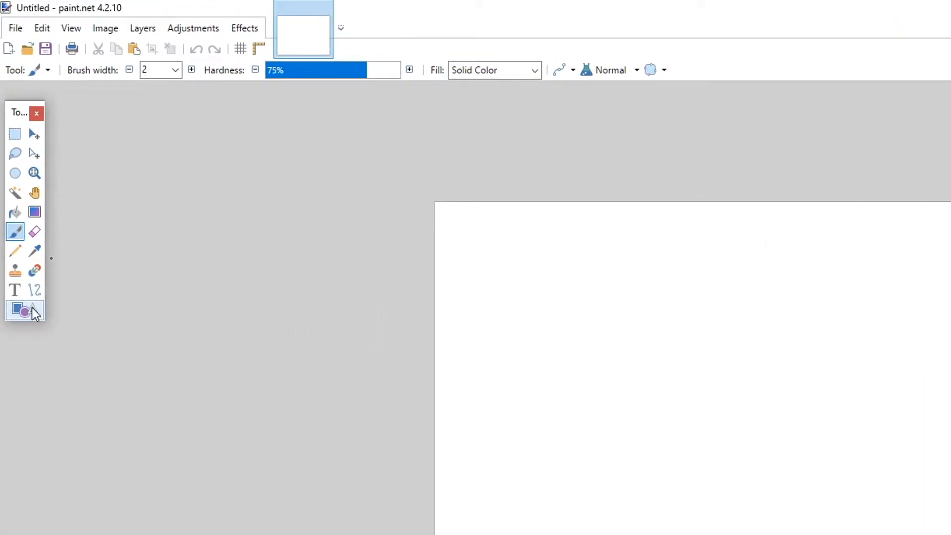
Activate the Shapes tool with Rectangle as the shape type
{"action": "left_click", "coordinate": [25, 310]}
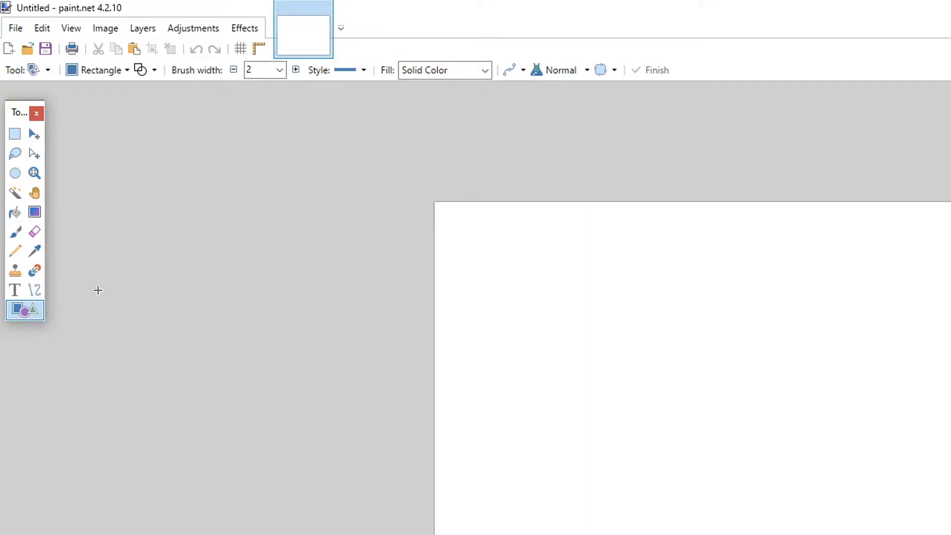
{"action": "mouse_move", "coordinate": [78, 72]}
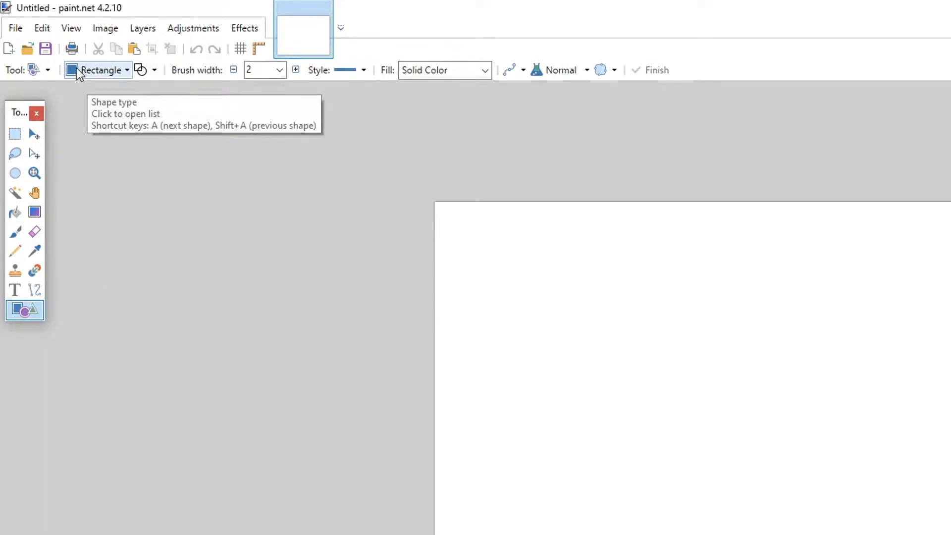
{"action": "left_click", "coordinate": [98, 70]}
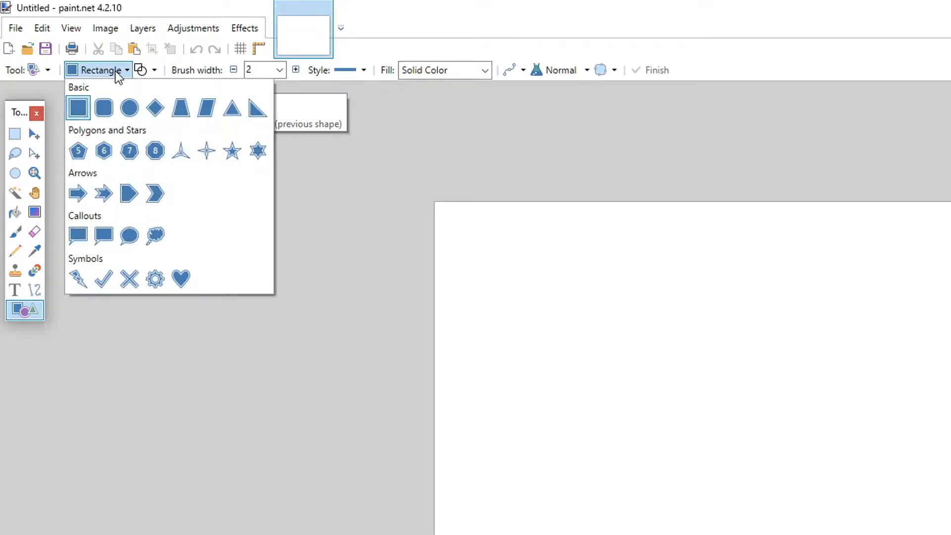
{"action": "mouse_move", "coordinate": [78, 108]}
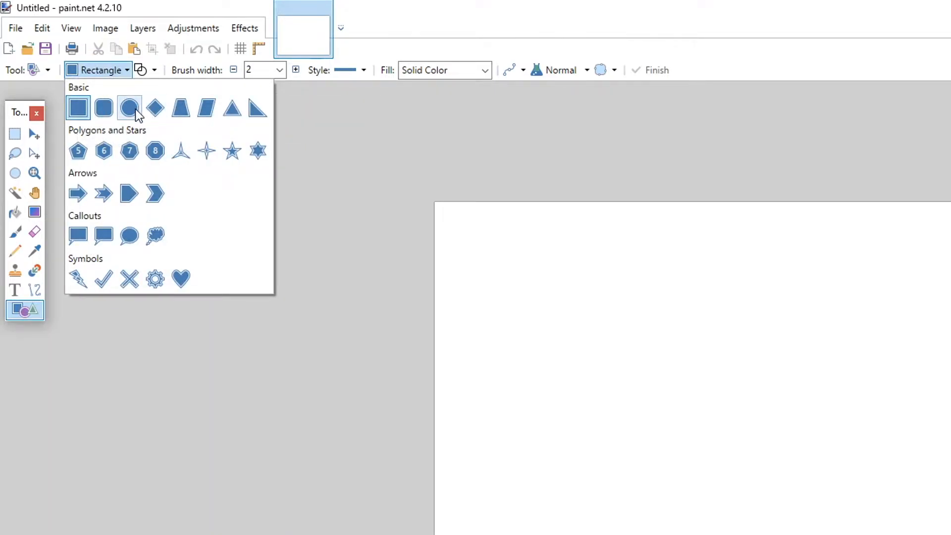
{"action": "mouse_move", "coordinate": [129, 108]}
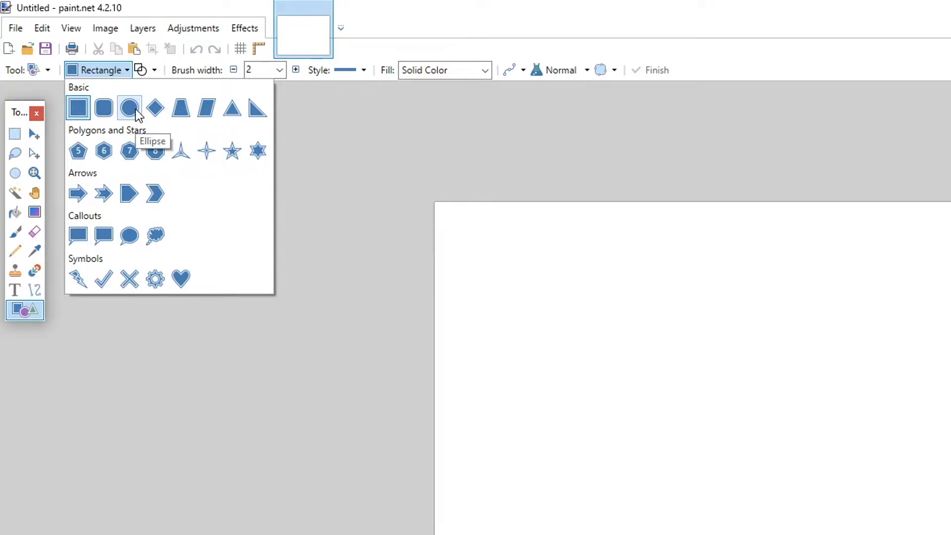
{"action": "mouse_move", "coordinate": [155, 108]}
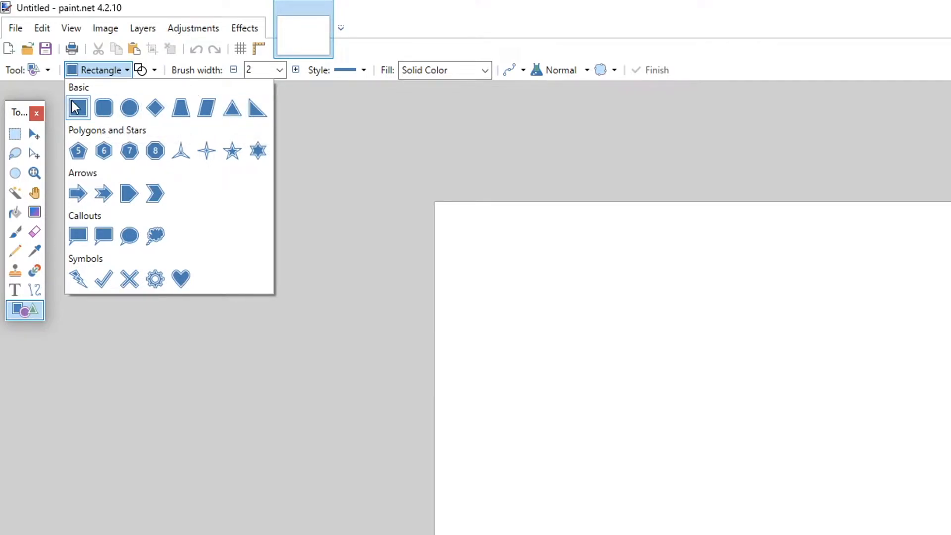
{"action": "left_click", "coordinate": [77, 107]}
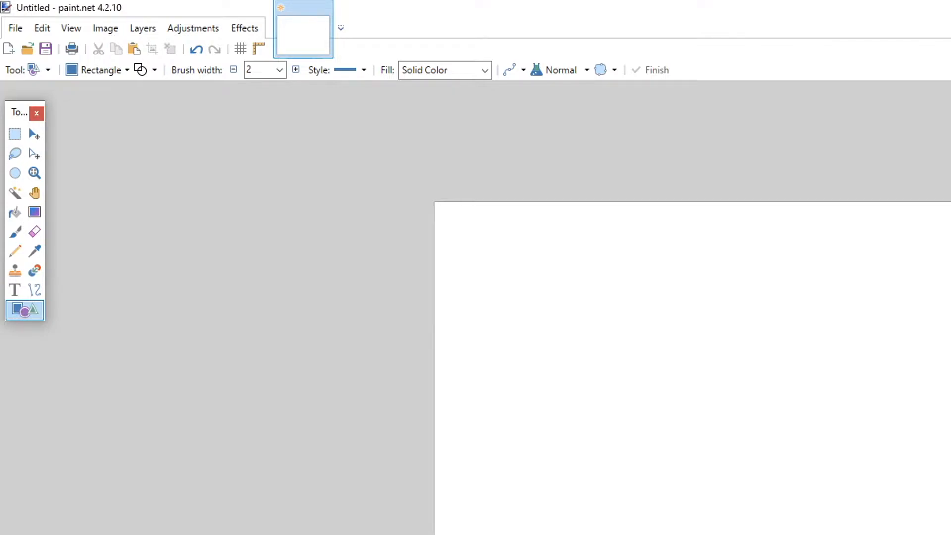
{"action": "mouse_move", "coordinate": [491, 160]}
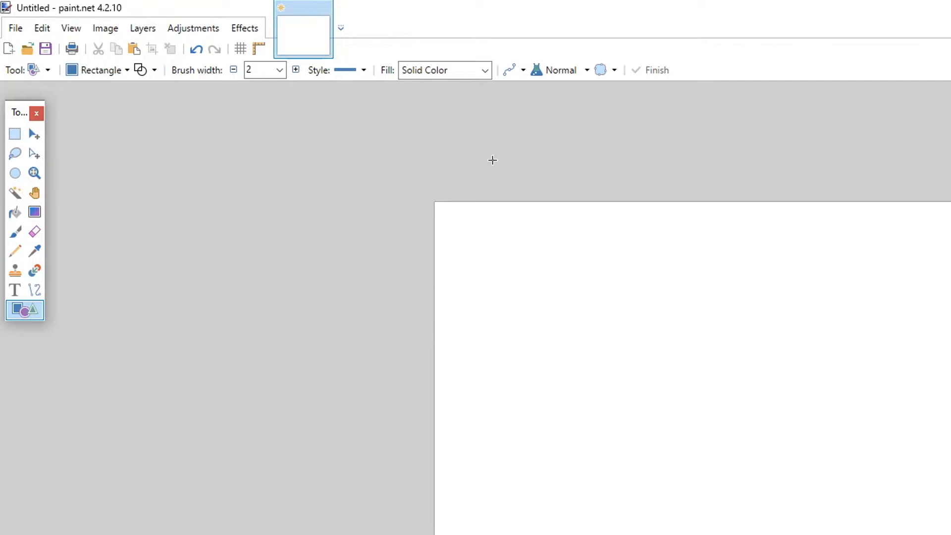
{"action": "mouse_move", "coordinate": [100, 70]}
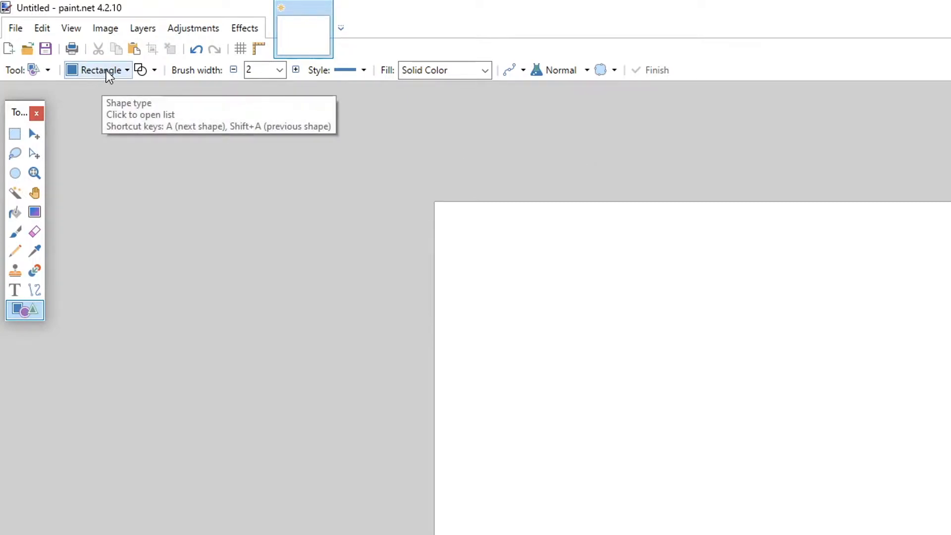
{"action": "mouse_move", "coordinate": [133, 80]}
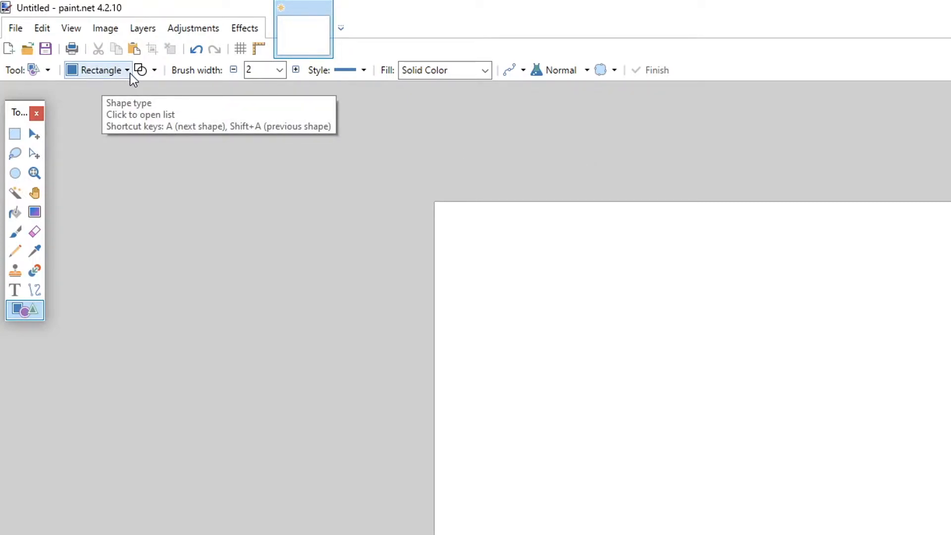
{"action": "mouse_move", "coordinate": [157, 76]}
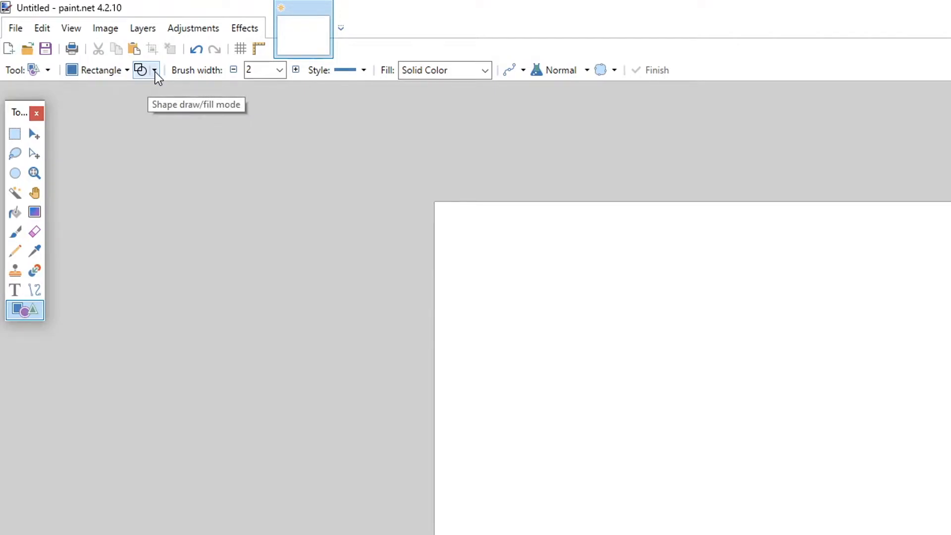
Set the shape mode to Draw Filled Shape, with no outline
{"action": "left_click", "coordinate": [154, 70]}
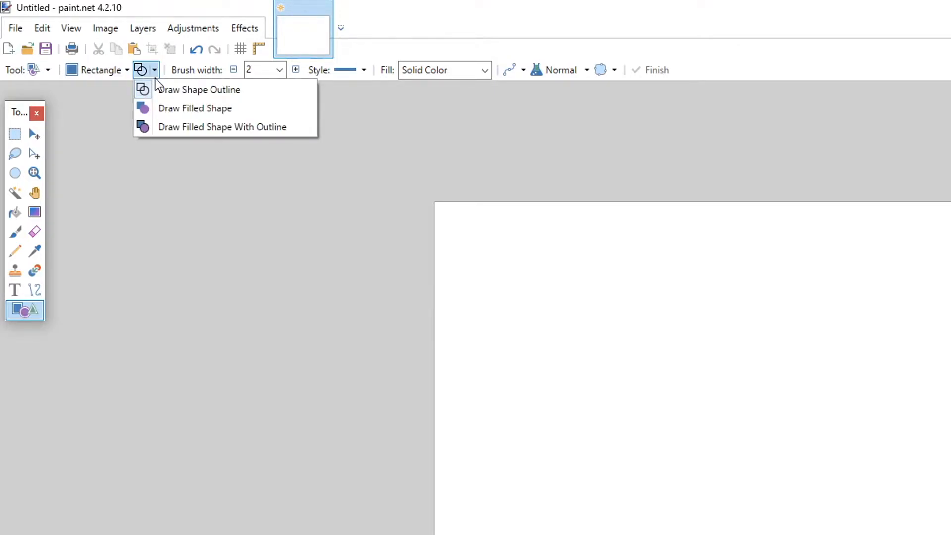
{"action": "mouse_move", "coordinate": [199, 89]}
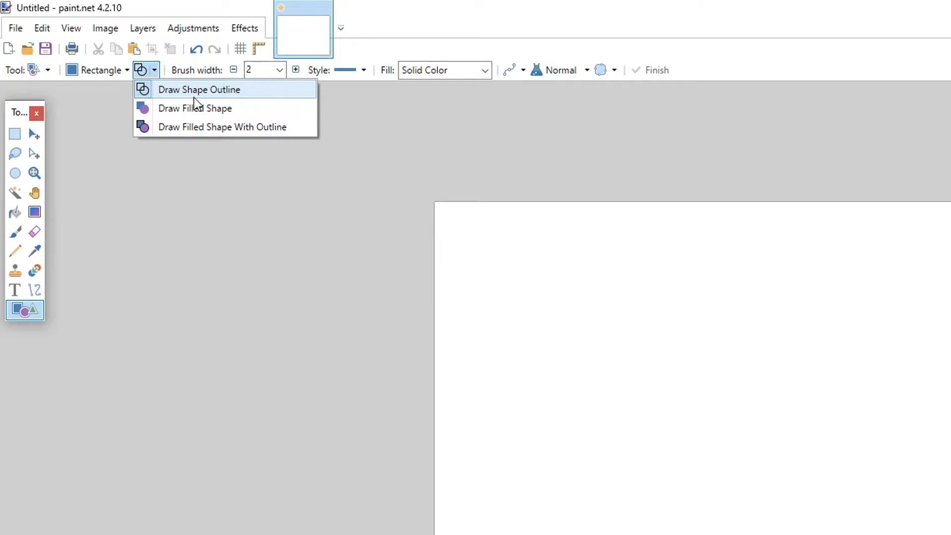
{"action": "mouse_move", "coordinate": [218, 108]}
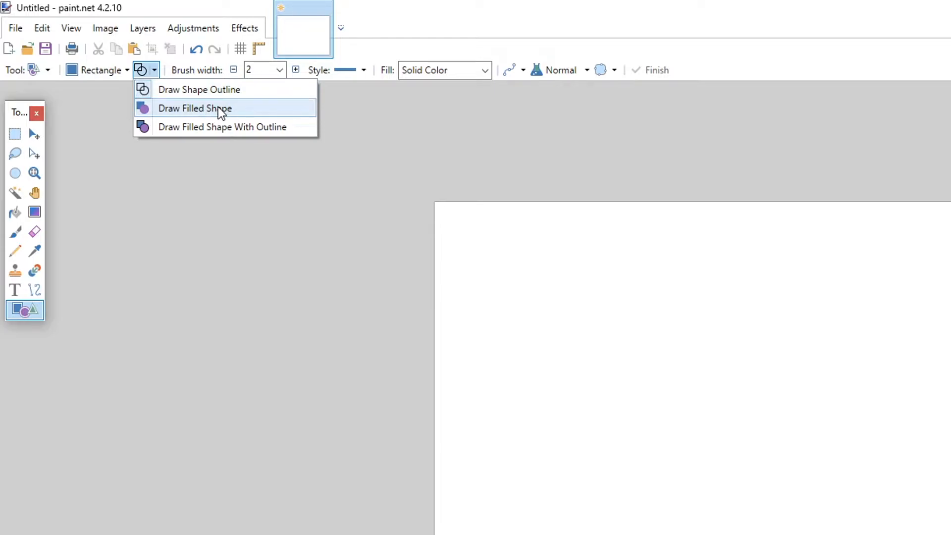
{"action": "mouse_move", "coordinate": [221, 126]}
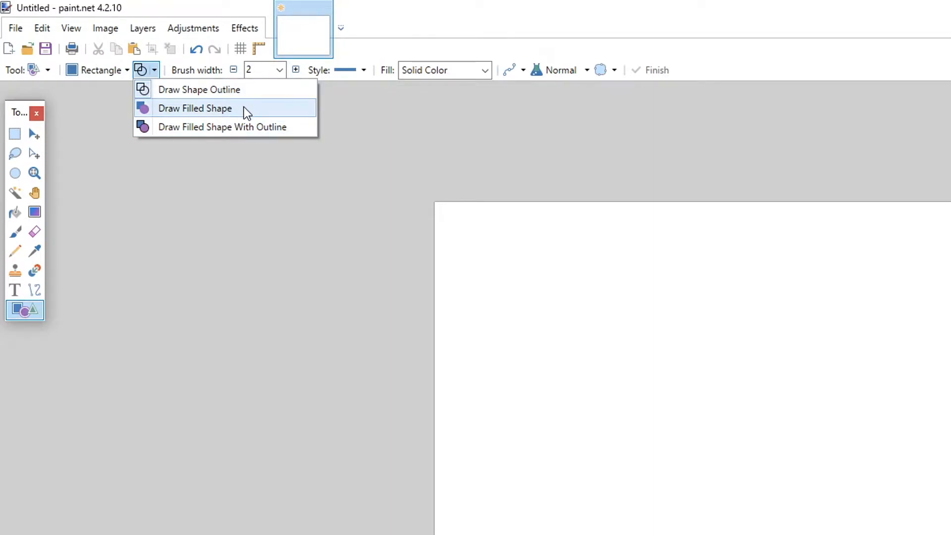
{"action": "left_click", "coordinate": [195, 108]}
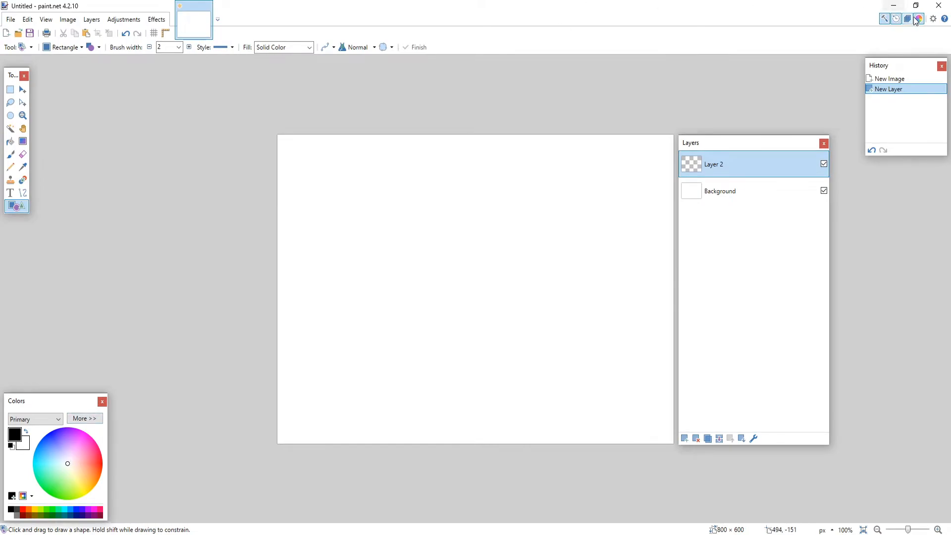
{"action": "mouse_move", "coordinate": [919, 19]}
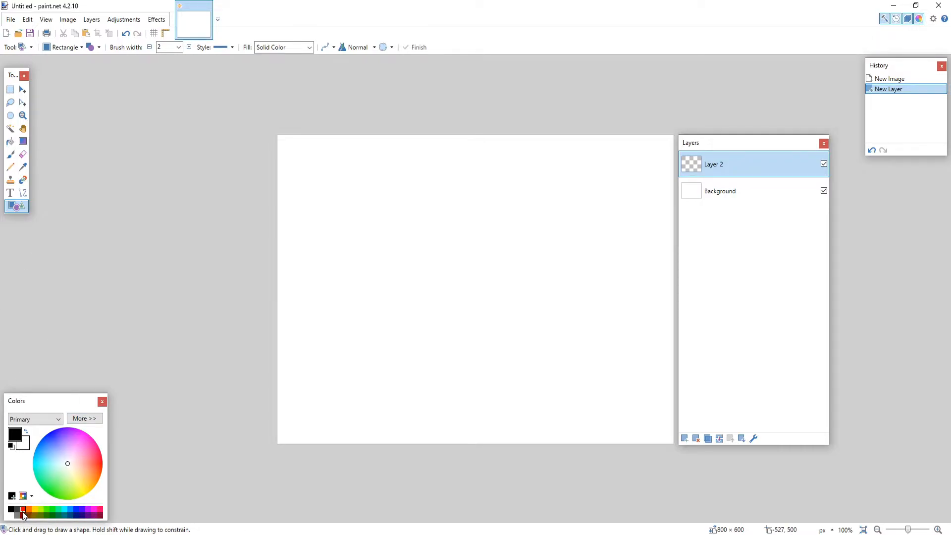
Draw a large solid red square top-left on Layer 2, then add Layer 3
{"action": "left_click_drag", "start_coordinate": [305, 167], "coordinate": [321, 192]}
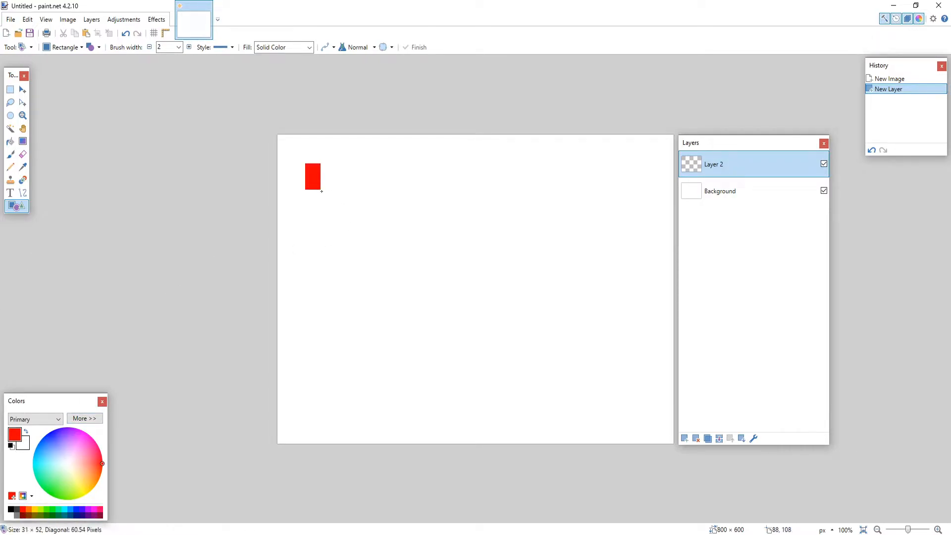
{"action": "left_click_drag", "start_coordinate": [313, 167], "coordinate": [404, 240]}
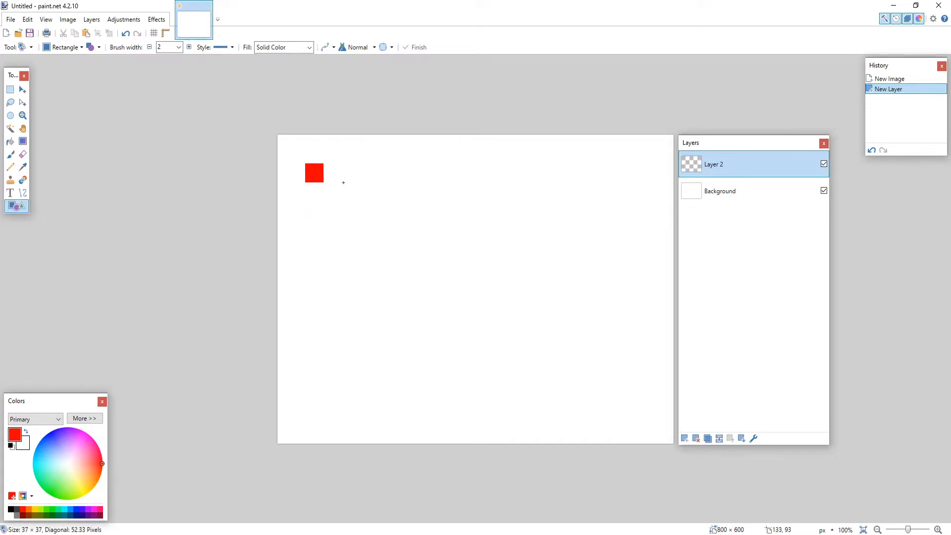
{"action": "left_click_drag", "start_coordinate": [314, 173], "coordinate": [455, 311]}
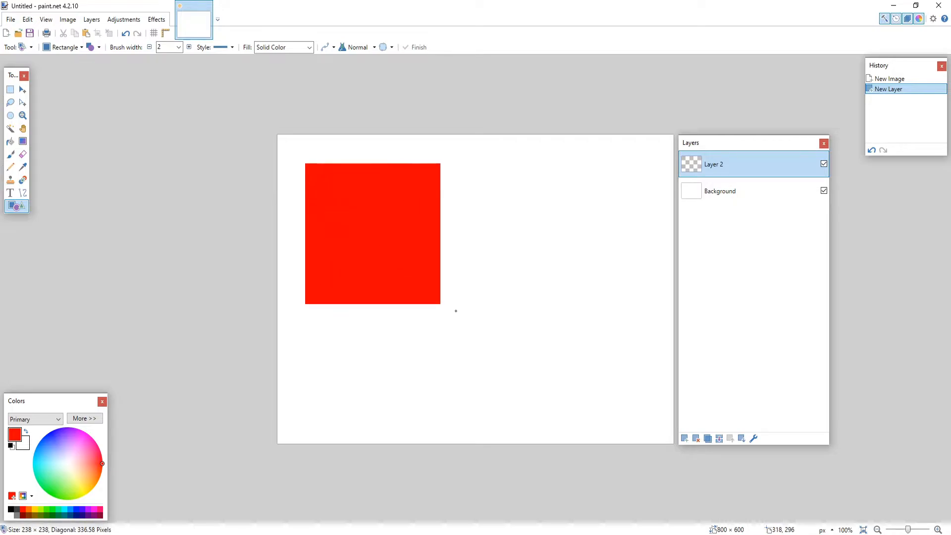
{"action": "left_click_drag", "start_coordinate": [456, 311], "coordinate": [494, 354]}
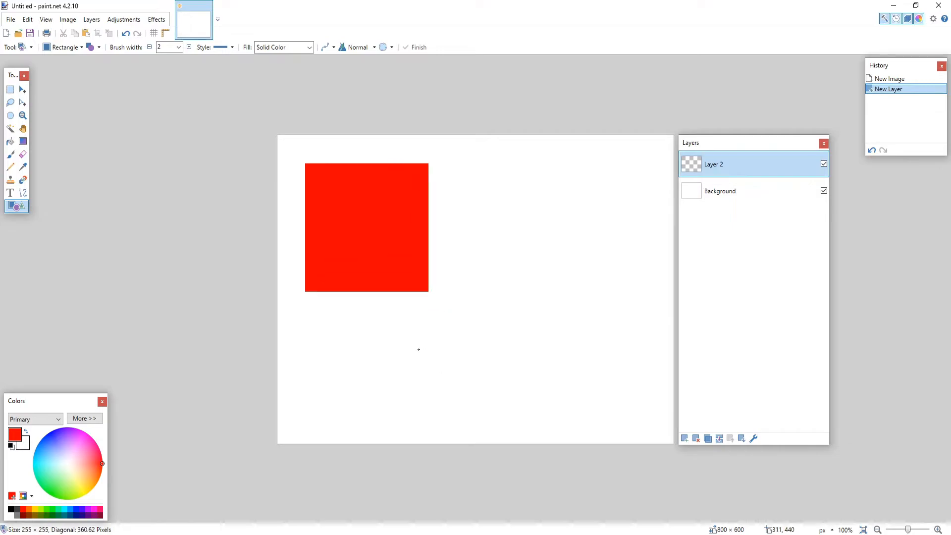
{"action": "left_click_drag", "start_coordinate": [428, 294], "coordinate": [434, 372]}
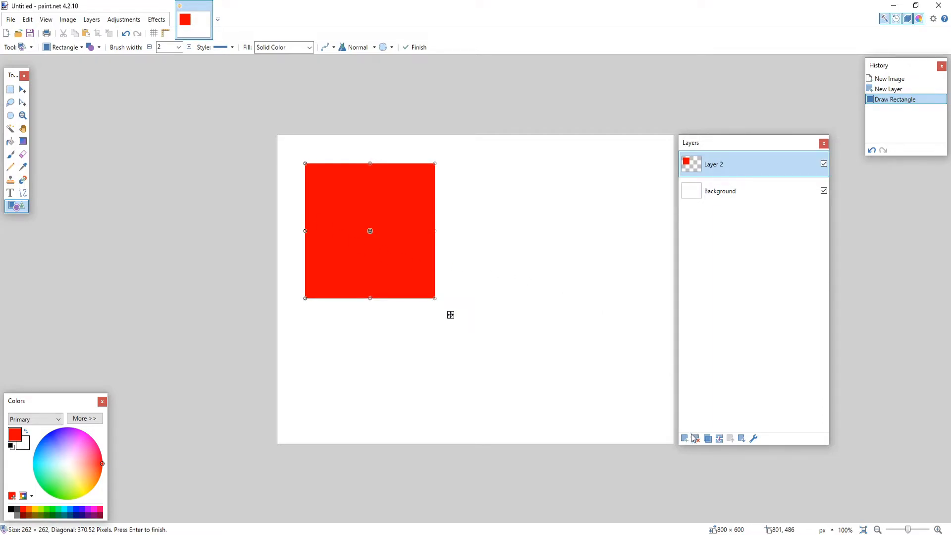
{"action": "left_click", "coordinate": [685, 438]}
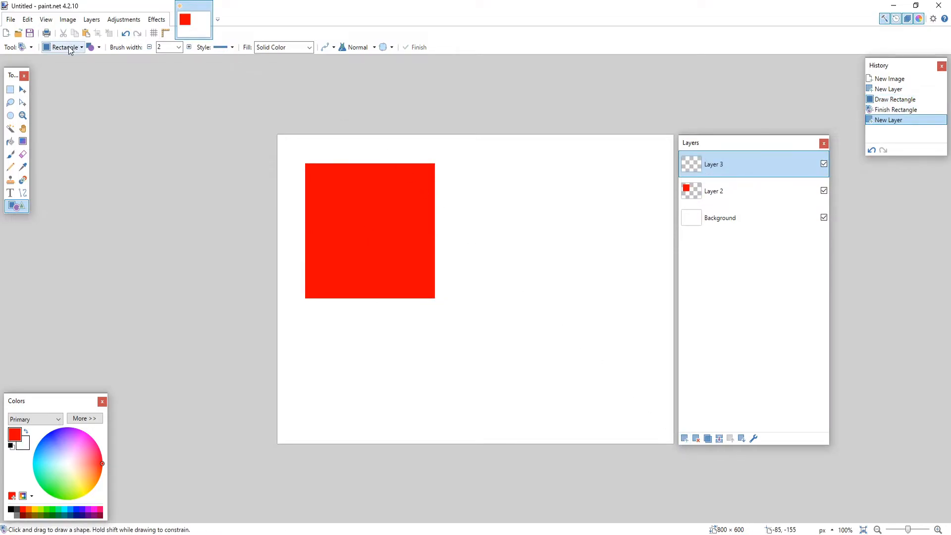
Draw an ellipse right of the red square on Layer 3 and recolour it blue
{"action": "left_click", "coordinate": [81, 48]}
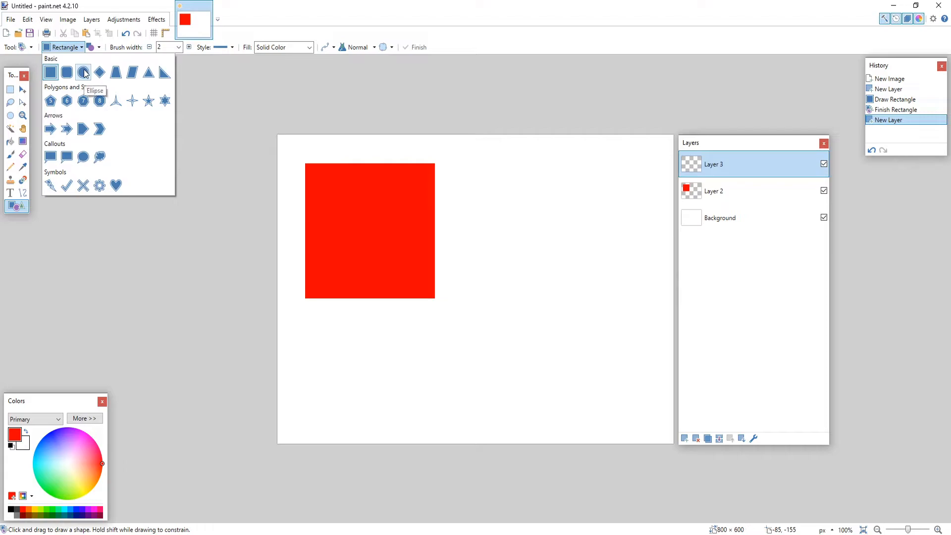
{"action": "left_click", "coordinate": [83, 71]}
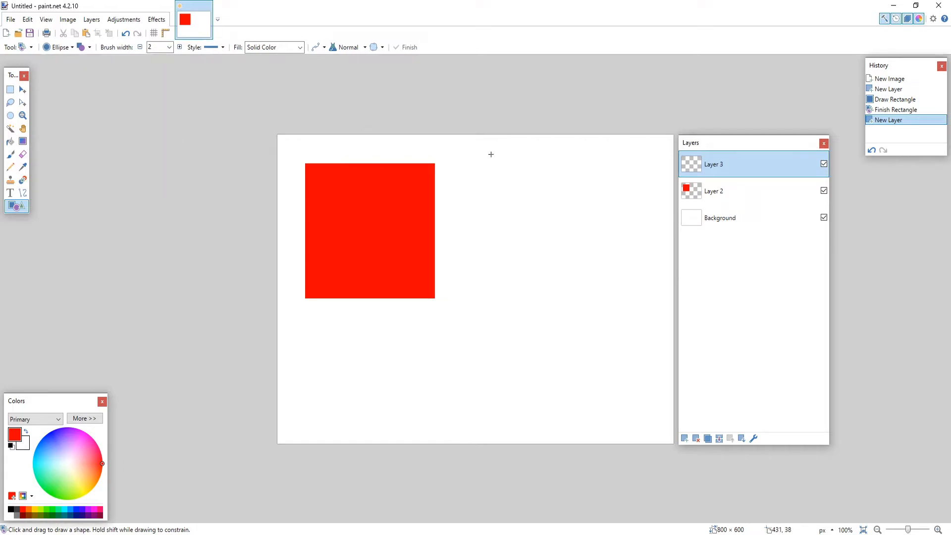
{"action": "left_click_drag", "start_coordinate": [492, 166], "coordinate": [510, 210]}
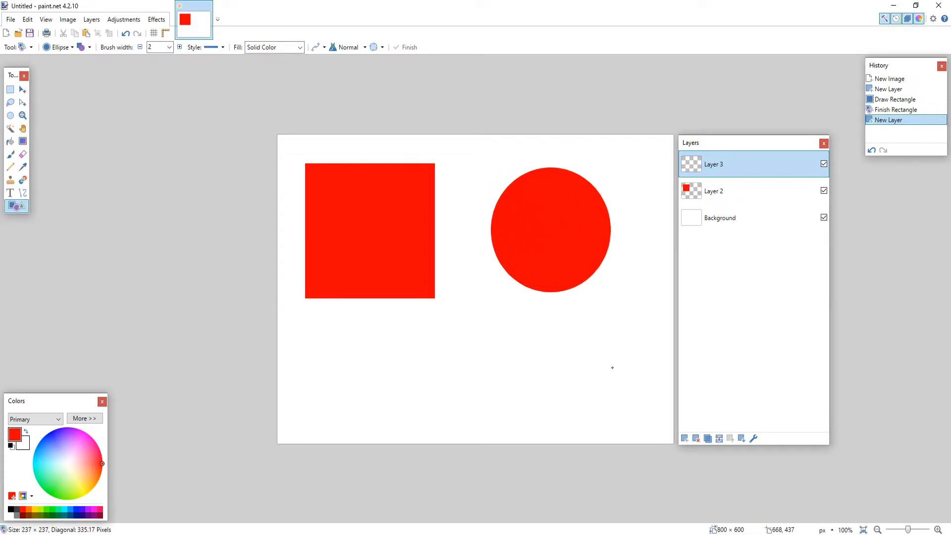
{"action": "left_click_drag", "start_coordinate": [612, 368], "coordinate": [627, 428]}
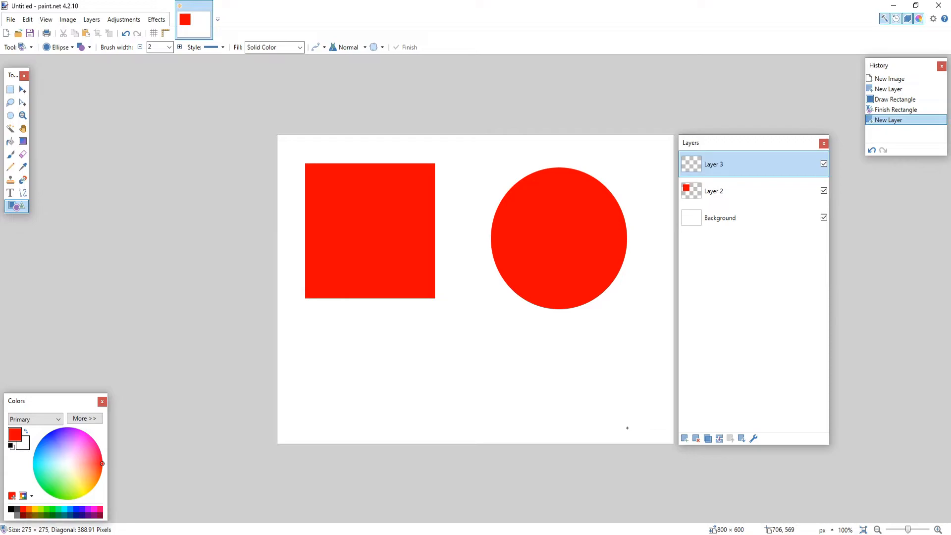
{"action": "left_click_drag", "start_coordinate": [492, 168], "coordinate": [627, 309]}
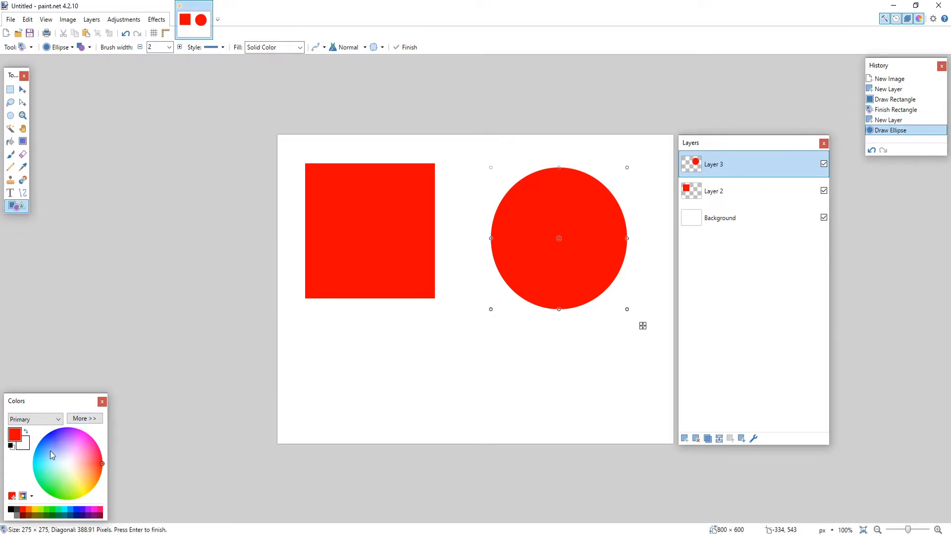
{"action": "left_click", "coordinate": [51, 455]}
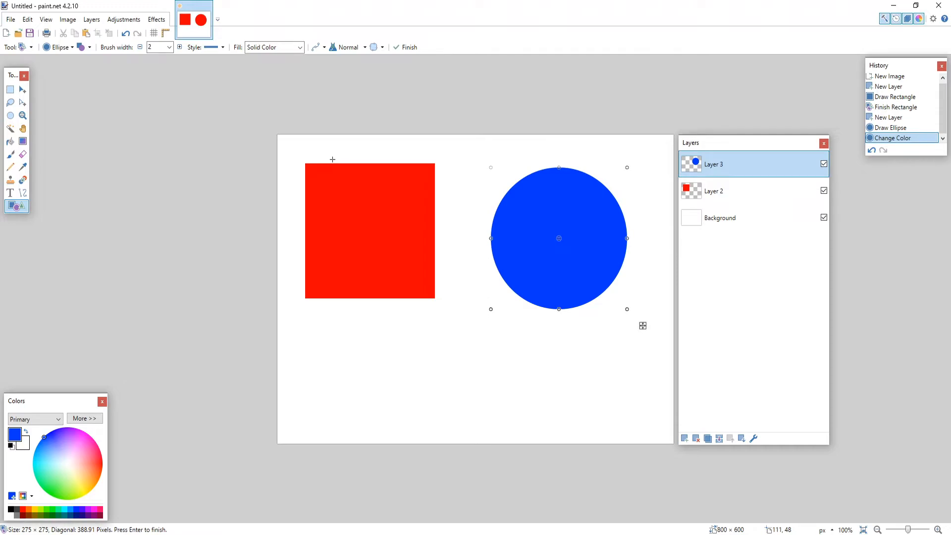
Briefly try the Arrow shape, then finalize the blue circle on Layer 3
{"action": "left_click", "coordinate": [59, 47]}
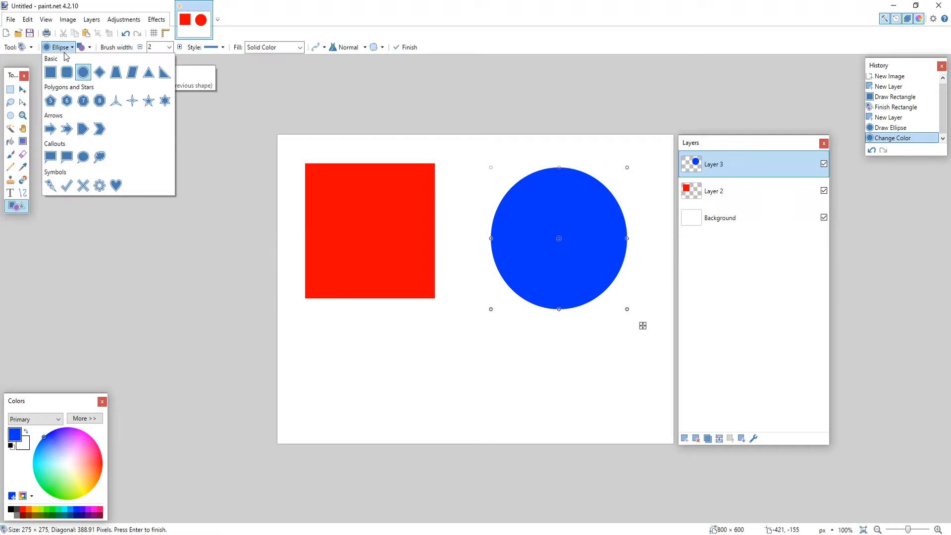
{"action": "left_click", "coordinate": [51, 128]}
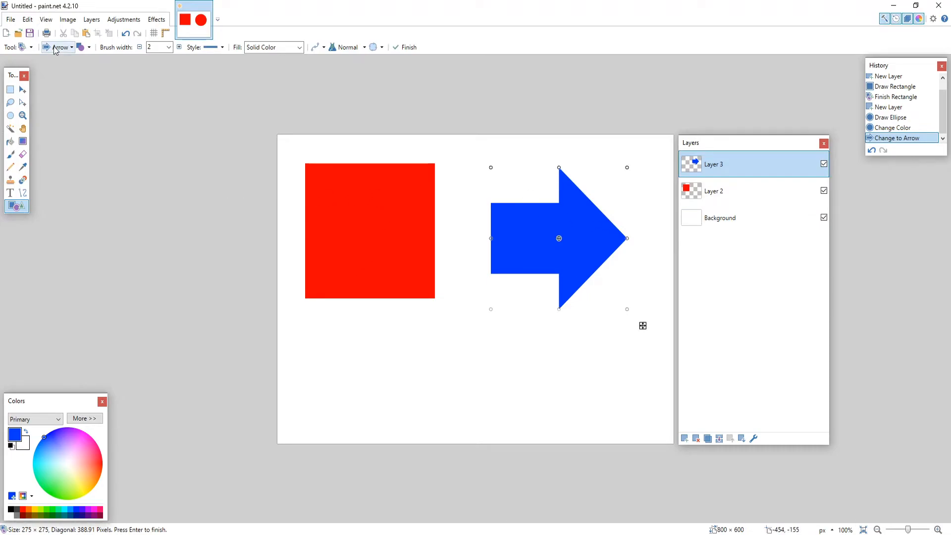
{"action": "left_click", "coordinate": [59, 47]}
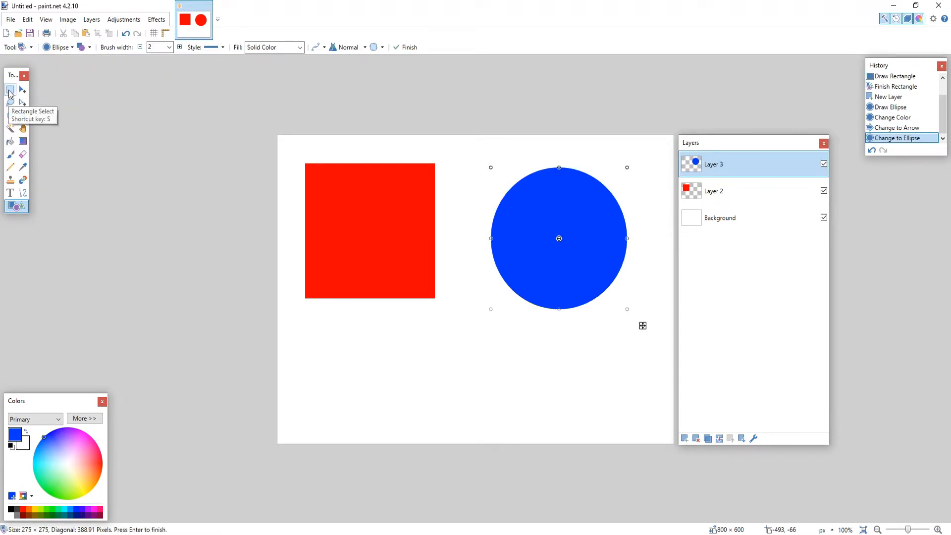
{"action": "left_click", "coordinate": [406, 47]}
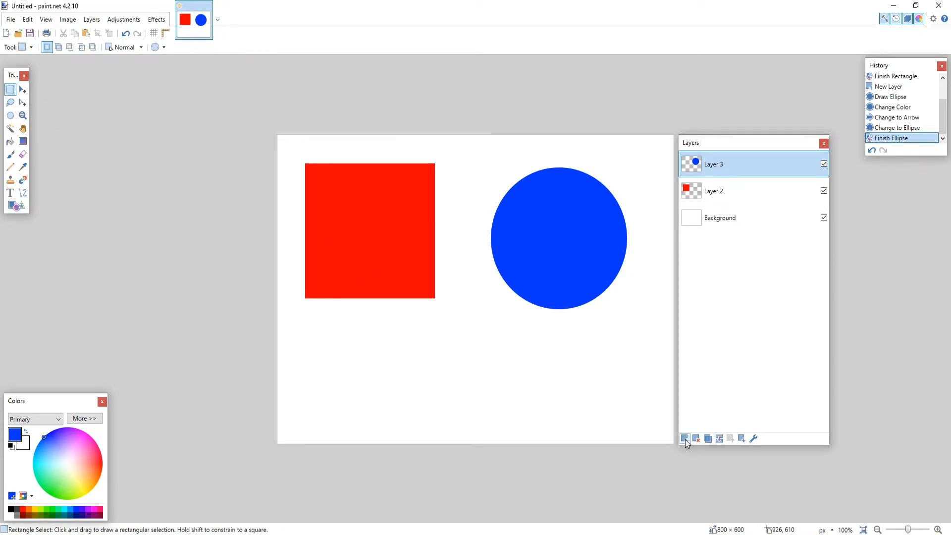
Add Layer 4 and set the Shapes tool to Arrow in yellow
{"action": "left_click", "coordinate": [684, 438]}
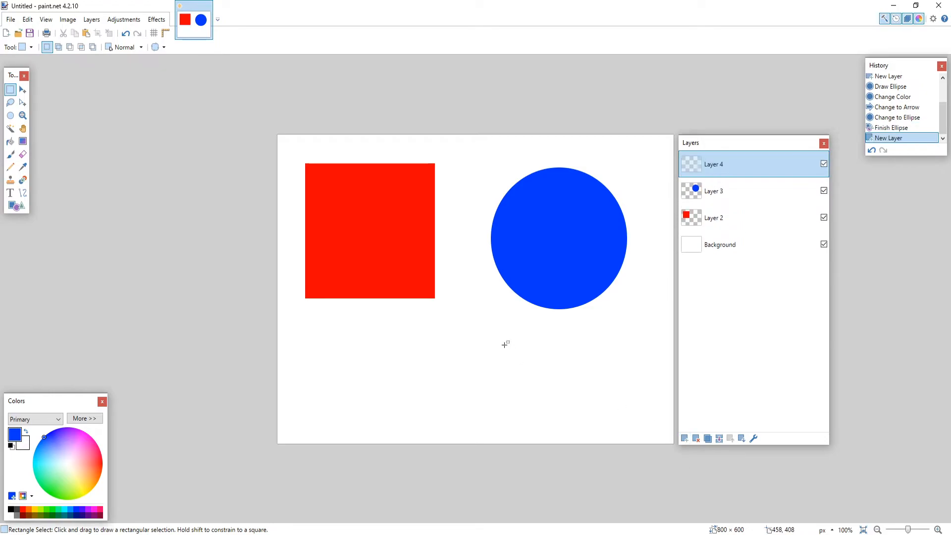
{"action": "mouse_move", "coordinate": [40, 115]}
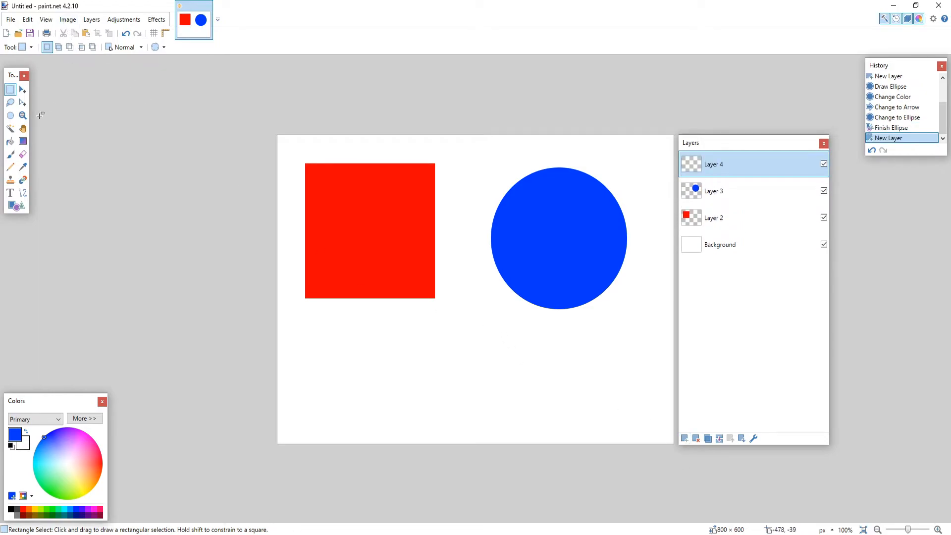
{"action": "left_click", "coordinate": [11, 206]}
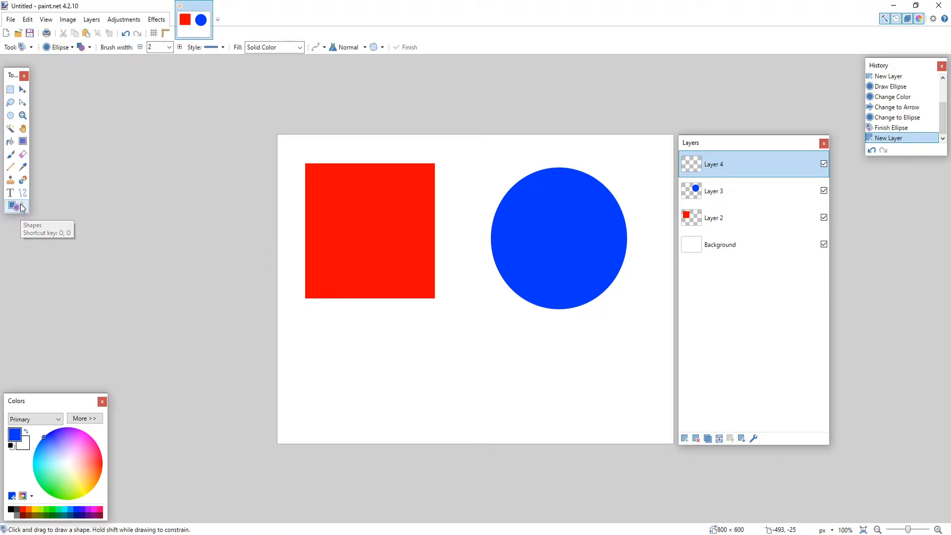
{"action": "left_click", "coordinate": [69, 47]}
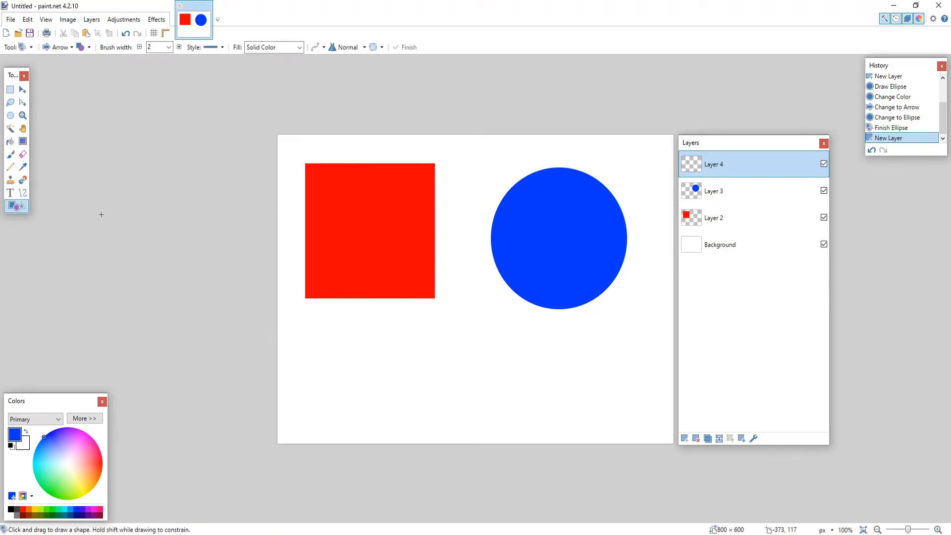
{"action": "left_click", "coordinate": [79, 432]}
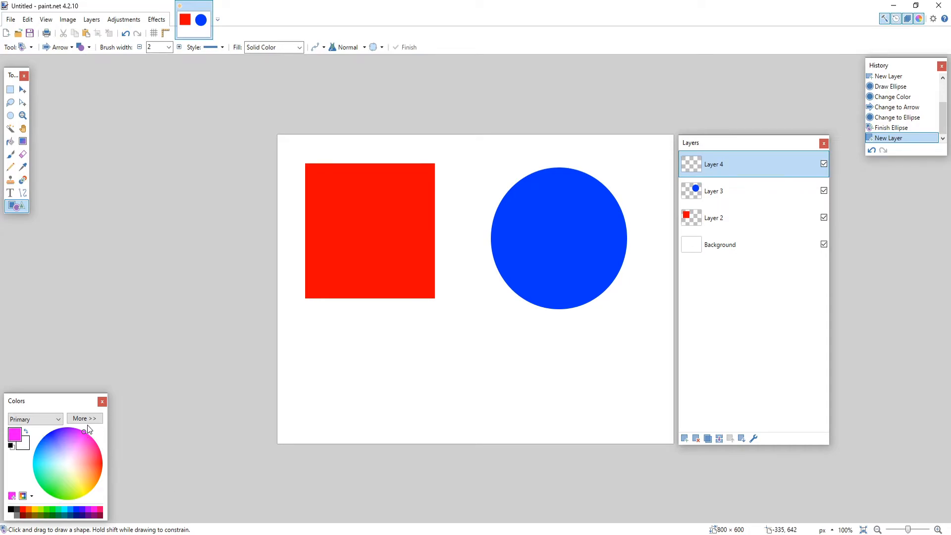
{"action": "left_click", "coordinate": [89, 491]}
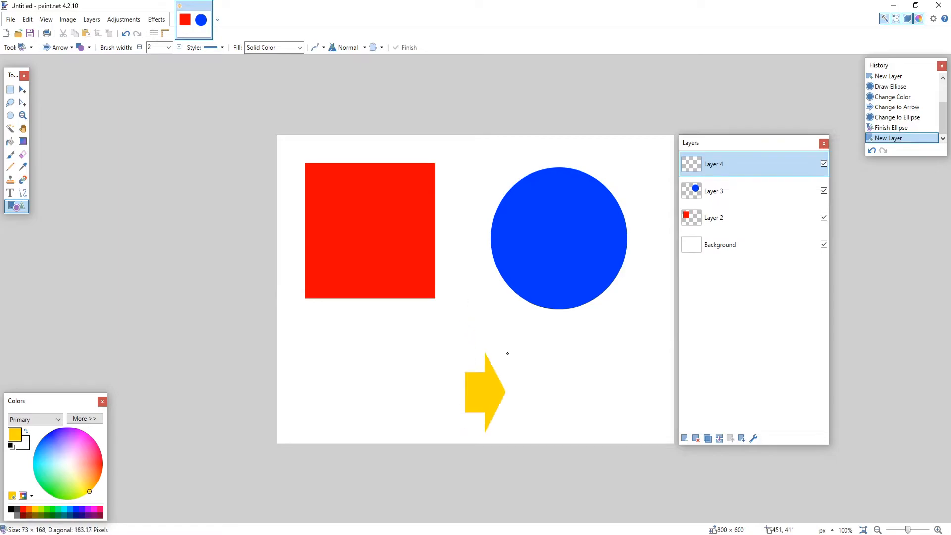
Draw a large yellow arrow, rotate it upward, and shift it left below the gap
{"action": "left_click_drag", "start_coordinate": [507, 354], "coordinate": [647, 342]}
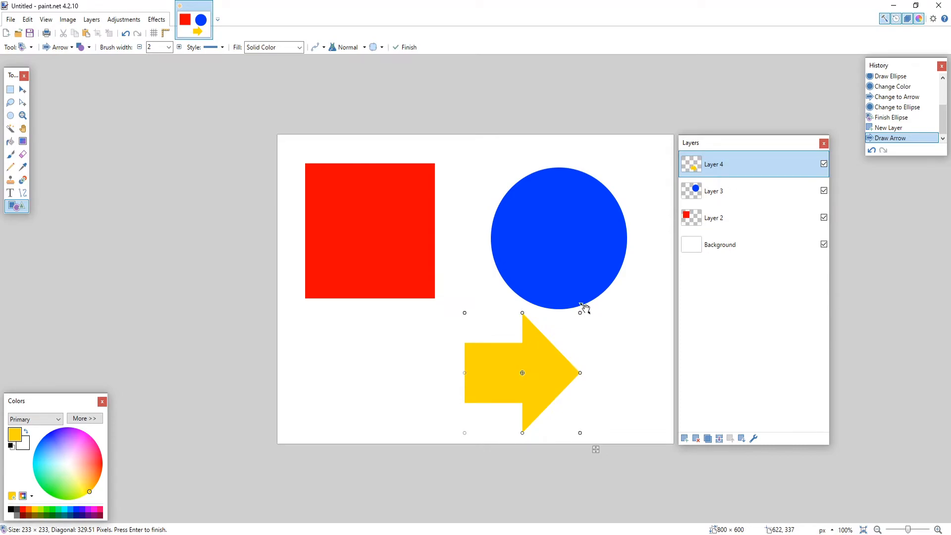
{"action": "mouse_move", "coordinate": [584, 308]}
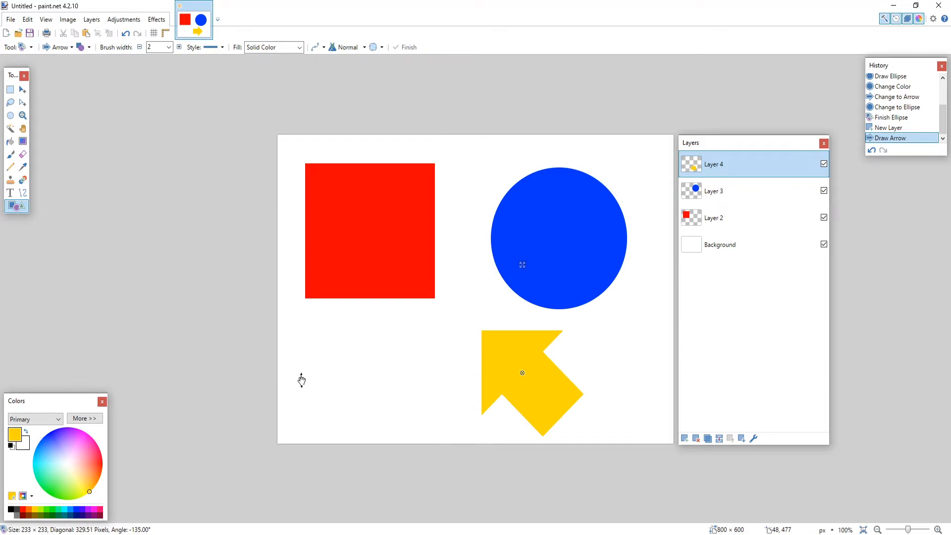
{"action": "left_click_drag", "start_coordinate": [521, 372], "coordinate": [610, 324]}
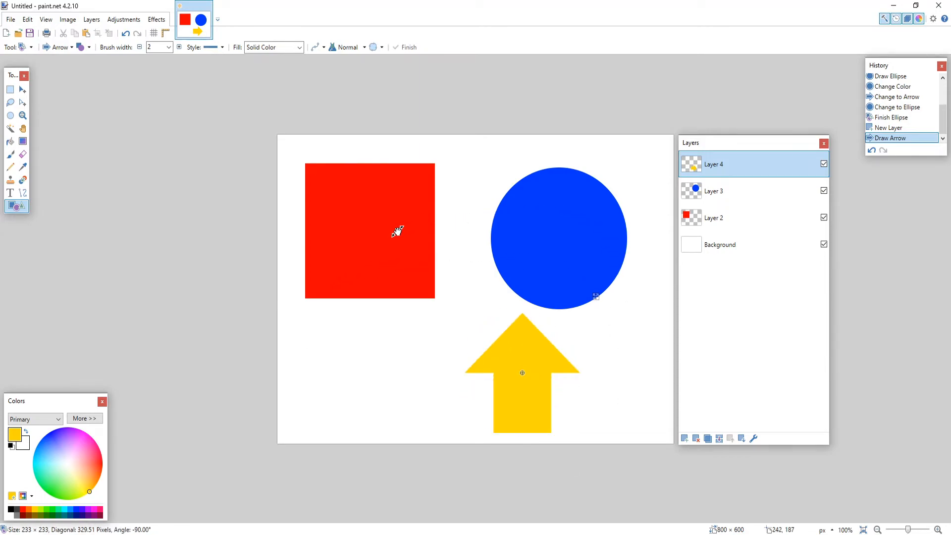
{"action": "left_click", "coordinate": [522, 373]}
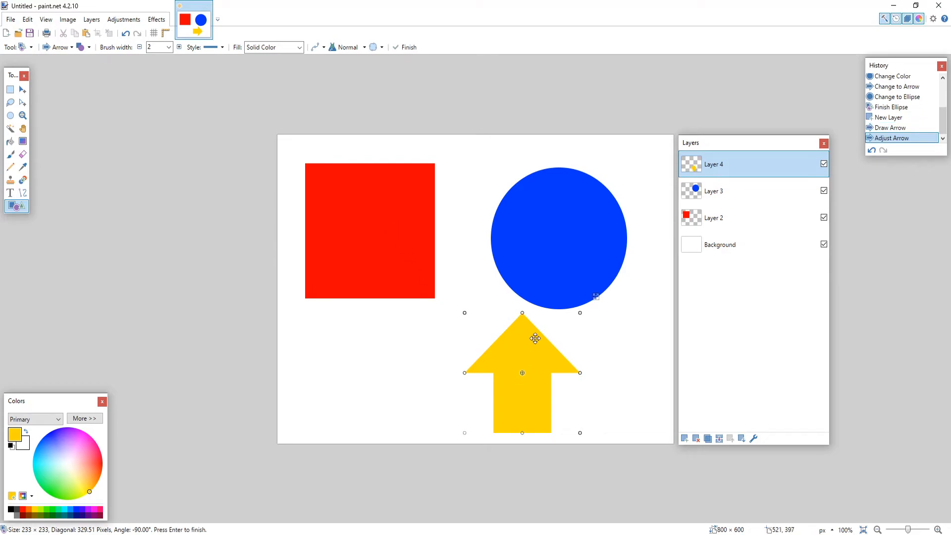
{"action": "left_click_drag", "start_coordinate": [535, 338], "coordinate": [468, 326]}
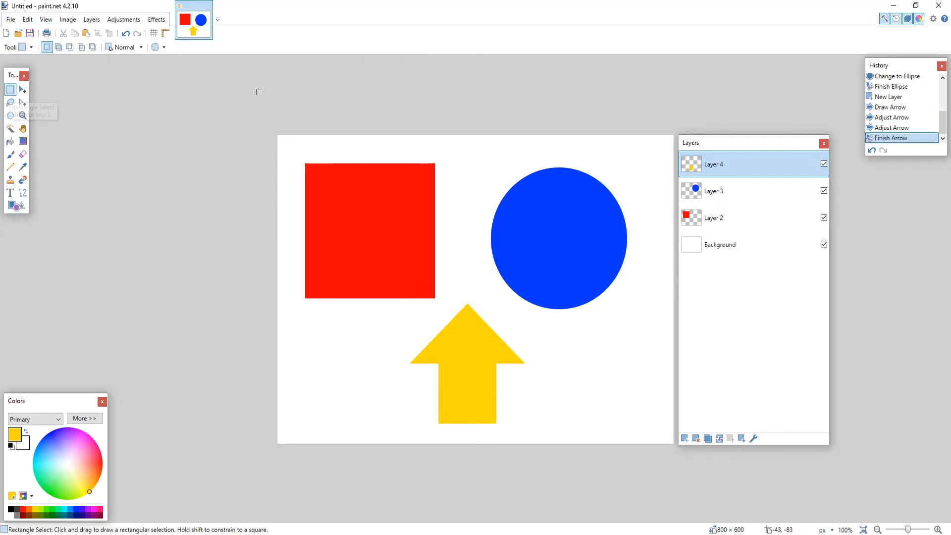
{"action": "mouse_move", "coordinate": [665, 125]}
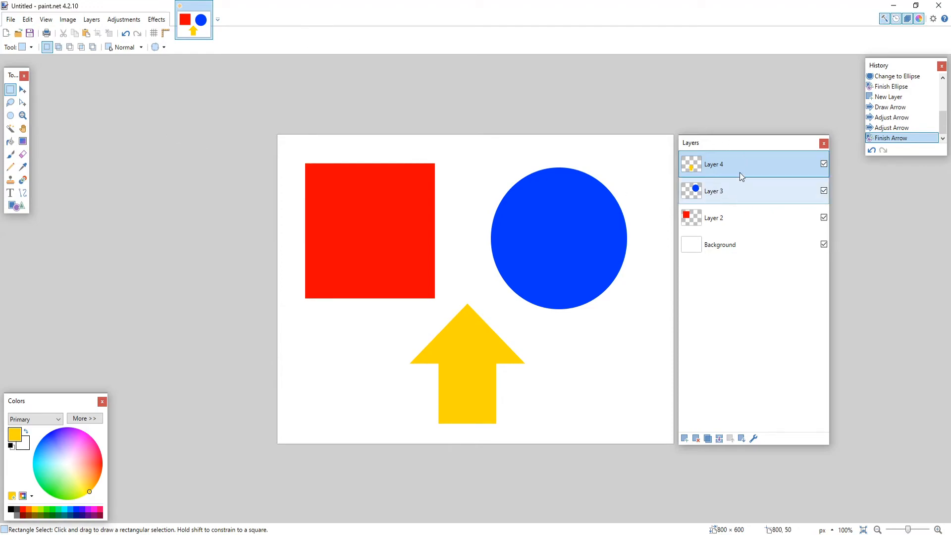
Pick Layer 2 and Move Selected Pixels, then drag the yellow arrow centred onto the blue circle
{"action": "left_click", "coordinate": [714, 217]}
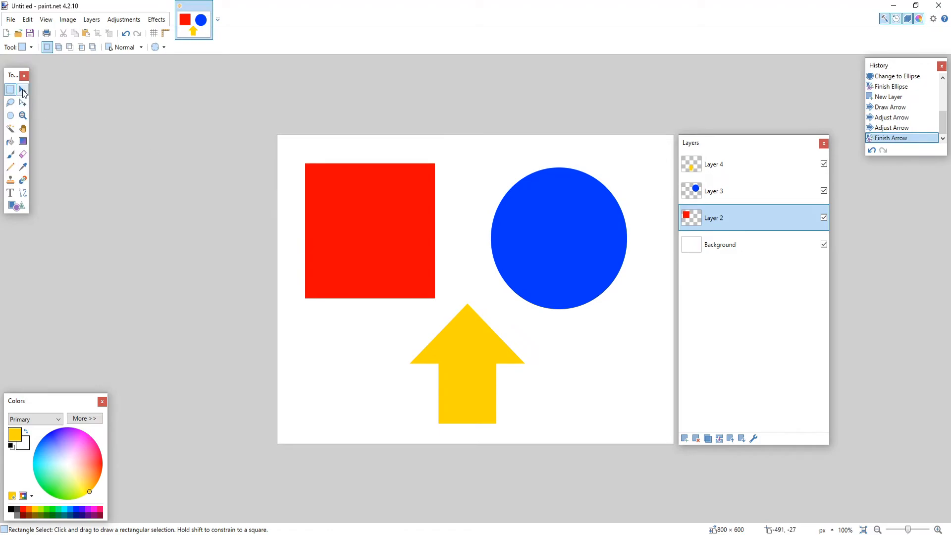
{"action": "left_click", "coordinate": [23, 90]}
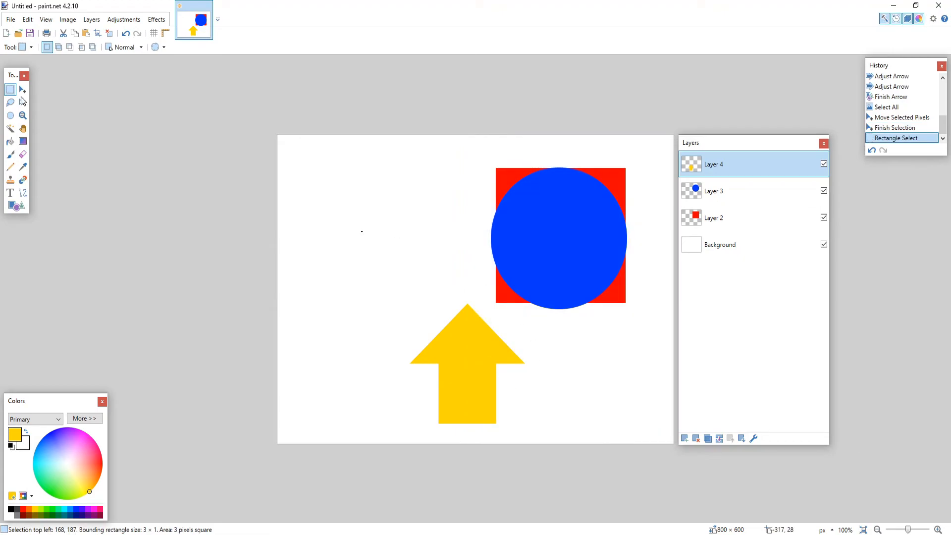
{"action": "left_click", "coordinate": [22, 103]}
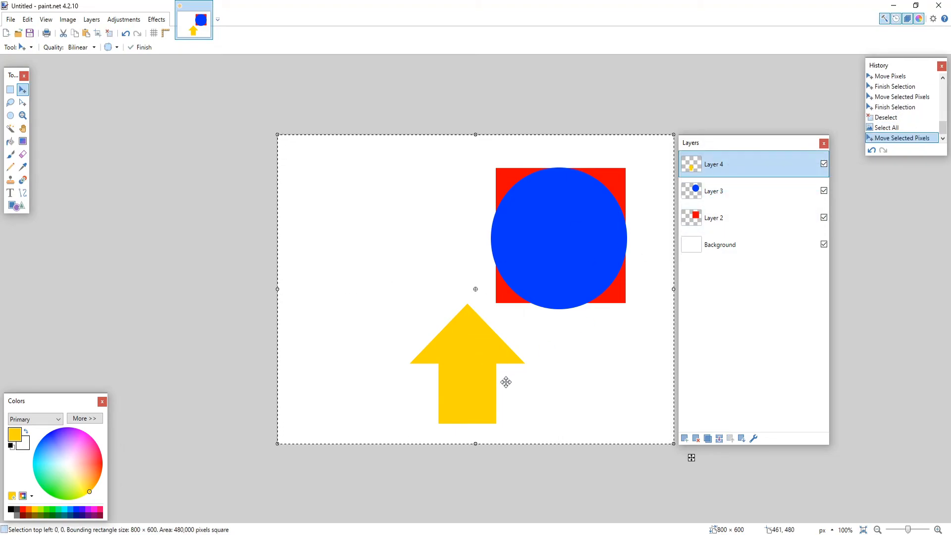
{"action": "left_click_drag", "start_coordinate": [468, 364], "coordinate": [558, 237]}
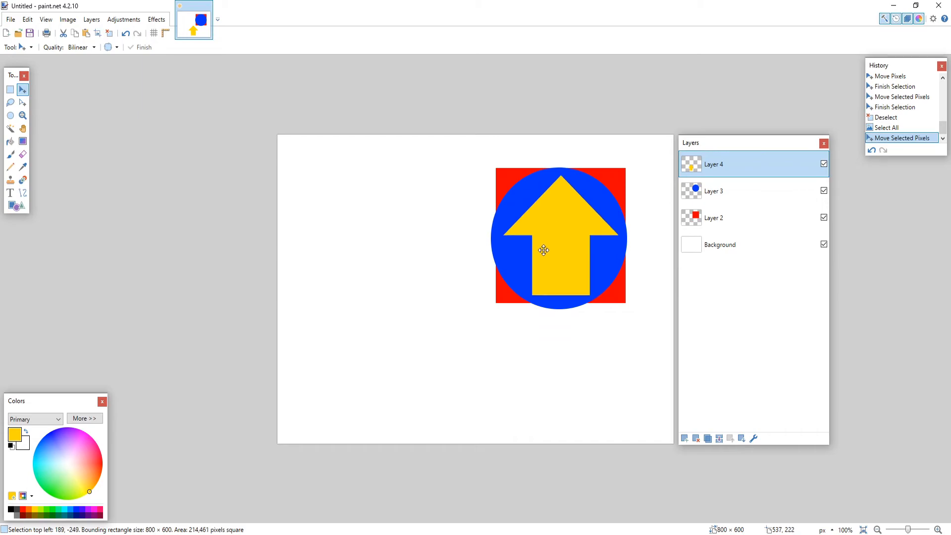
{"action": "left_click_drag", "start_coordinate": [543, 249], "coordinate": [528, 372]}
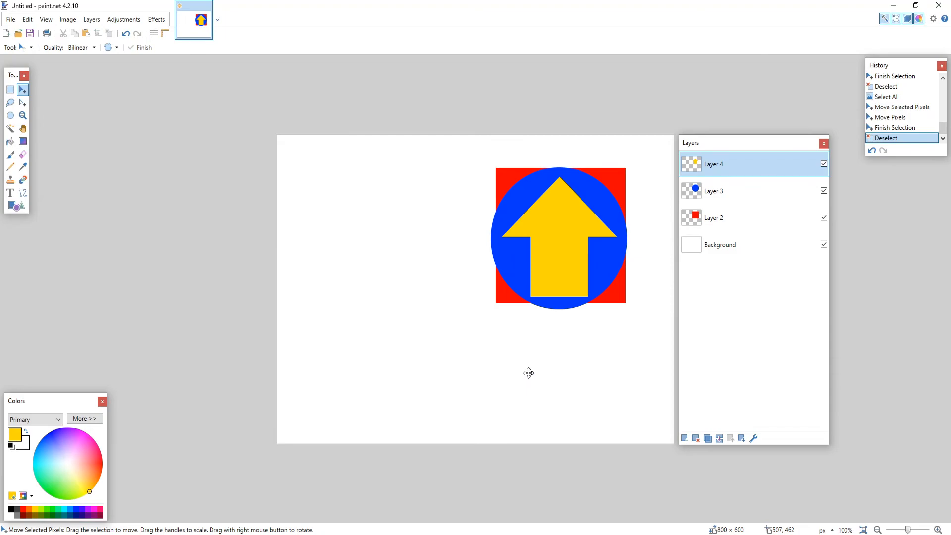
{"action": "mouse_move", "coordinate": [606, 255]}
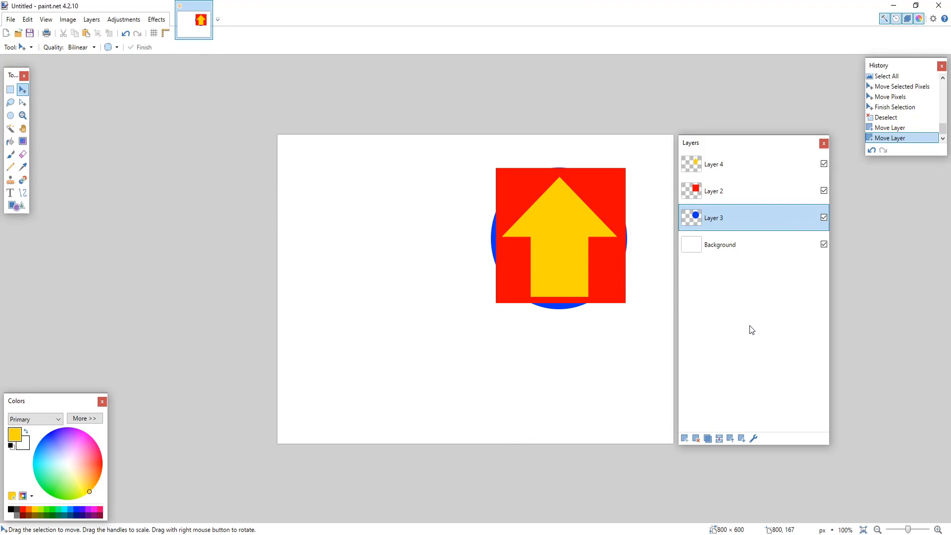
{"action": "mouse_move", "coordinate": [714, 289]}
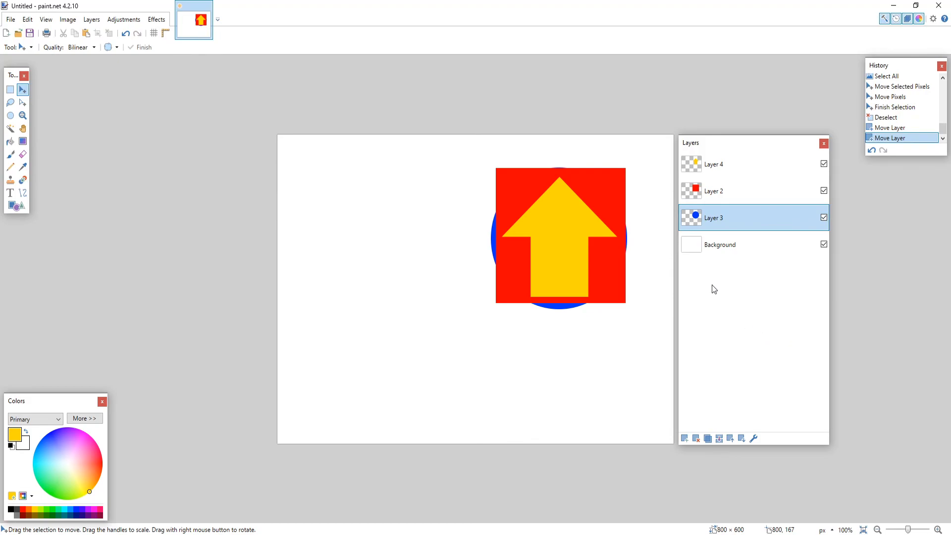